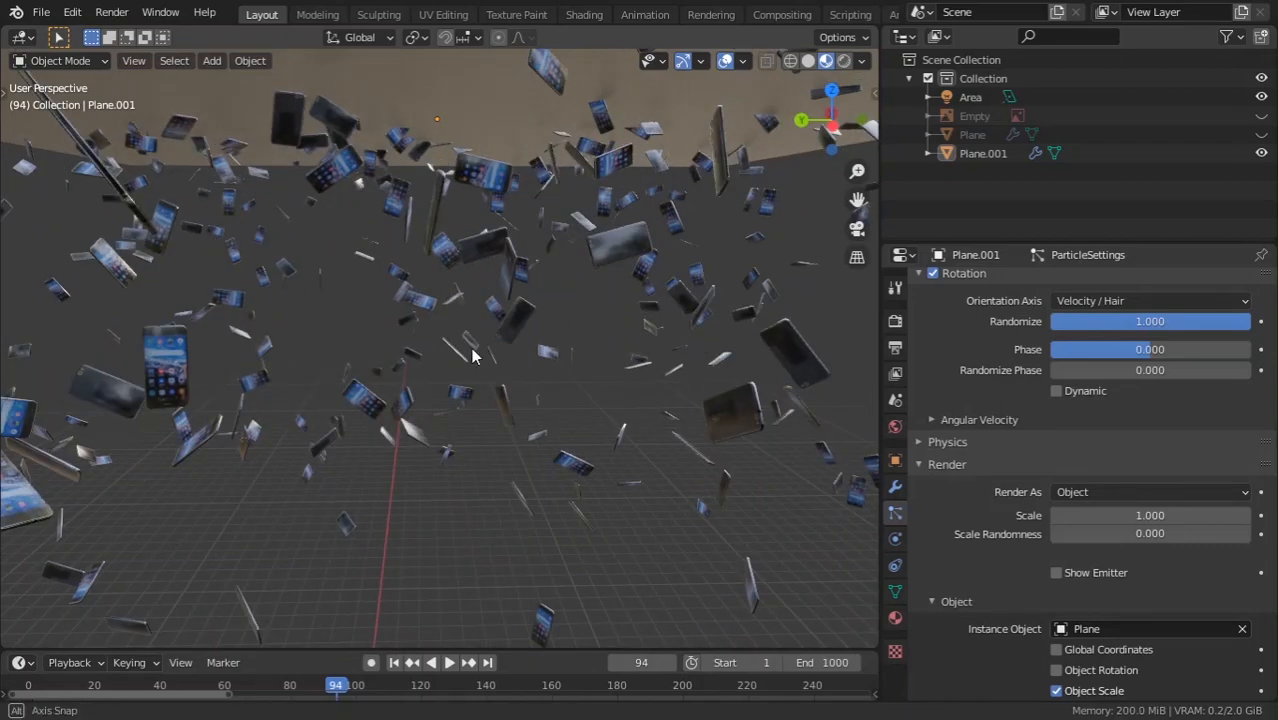
Orbit the falling-phones scene and bring up the File menu to start a new file.
drag(475, 357, 388, 362)
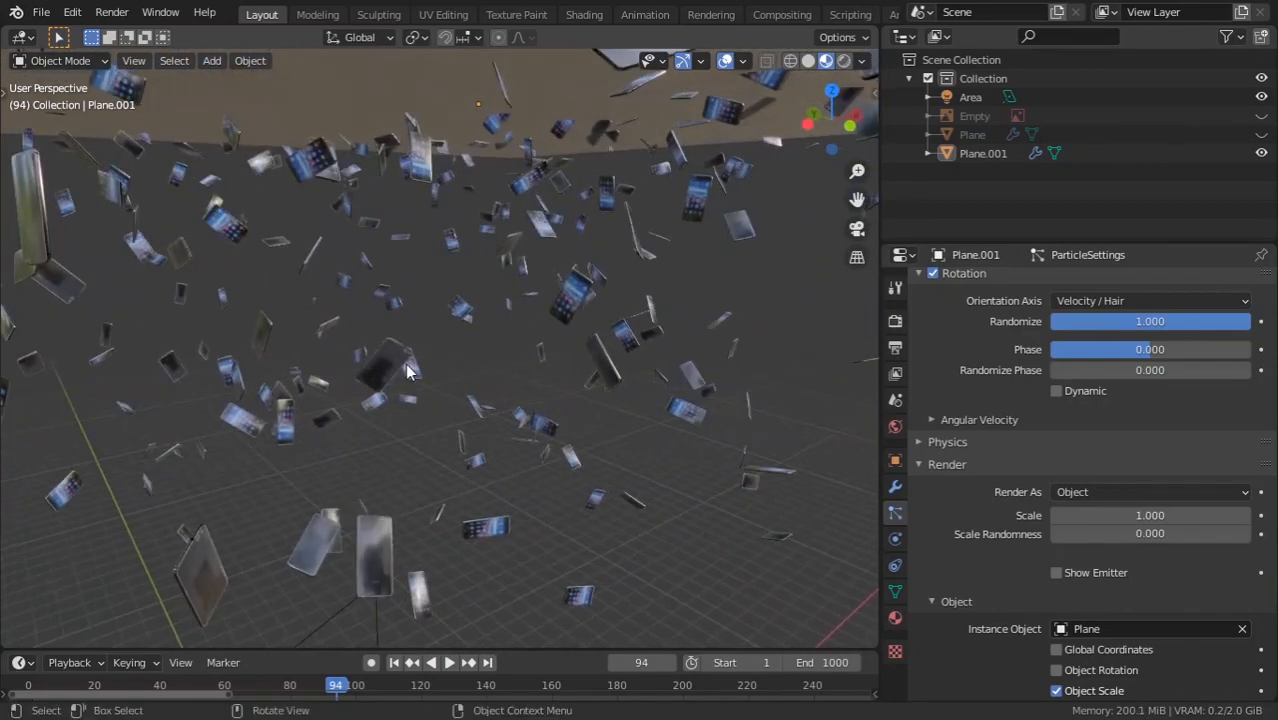
click(41, 12)
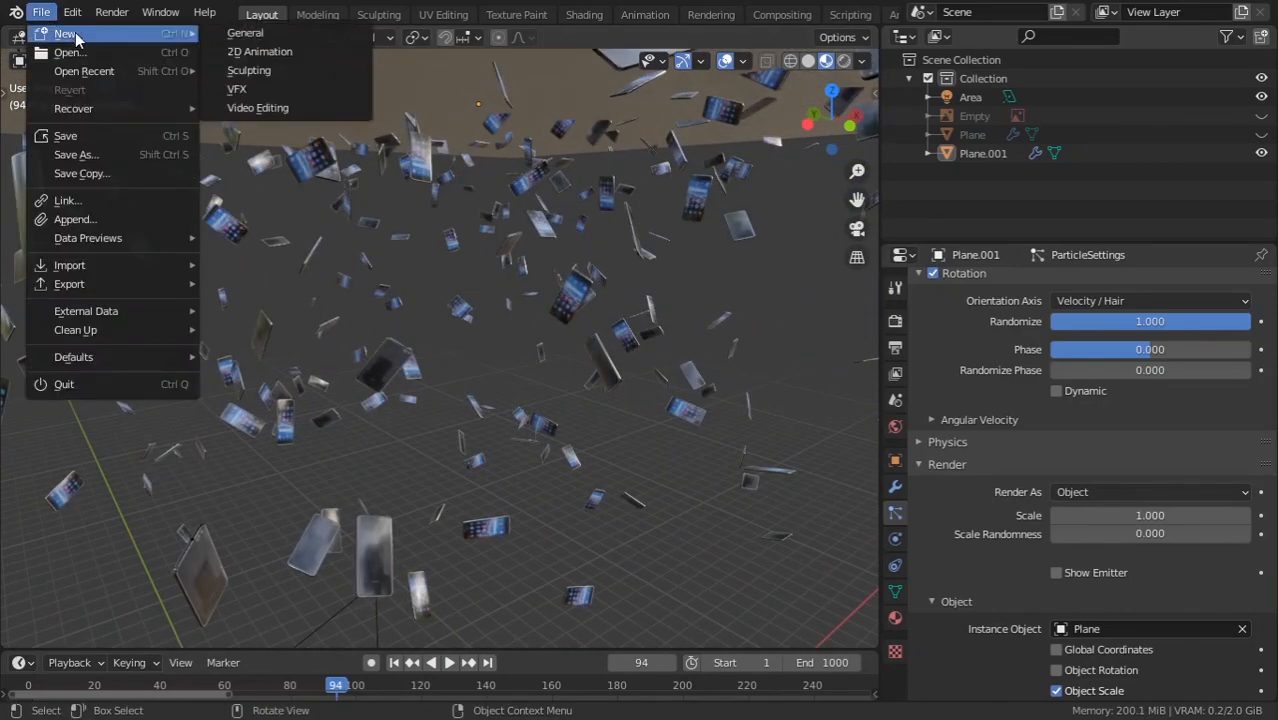
Start a new General scene and browse the reference-image file view into the recent phone photo folder.
click(245, 33)
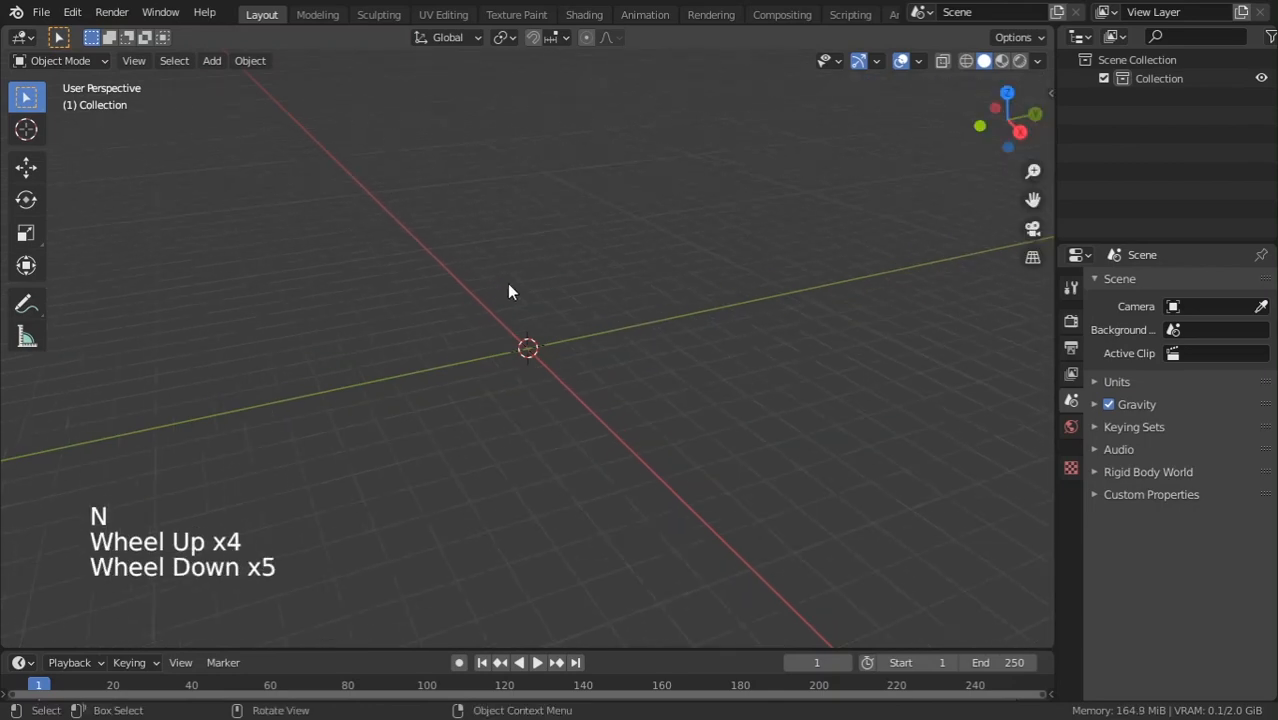
mouse_move(500, 303)
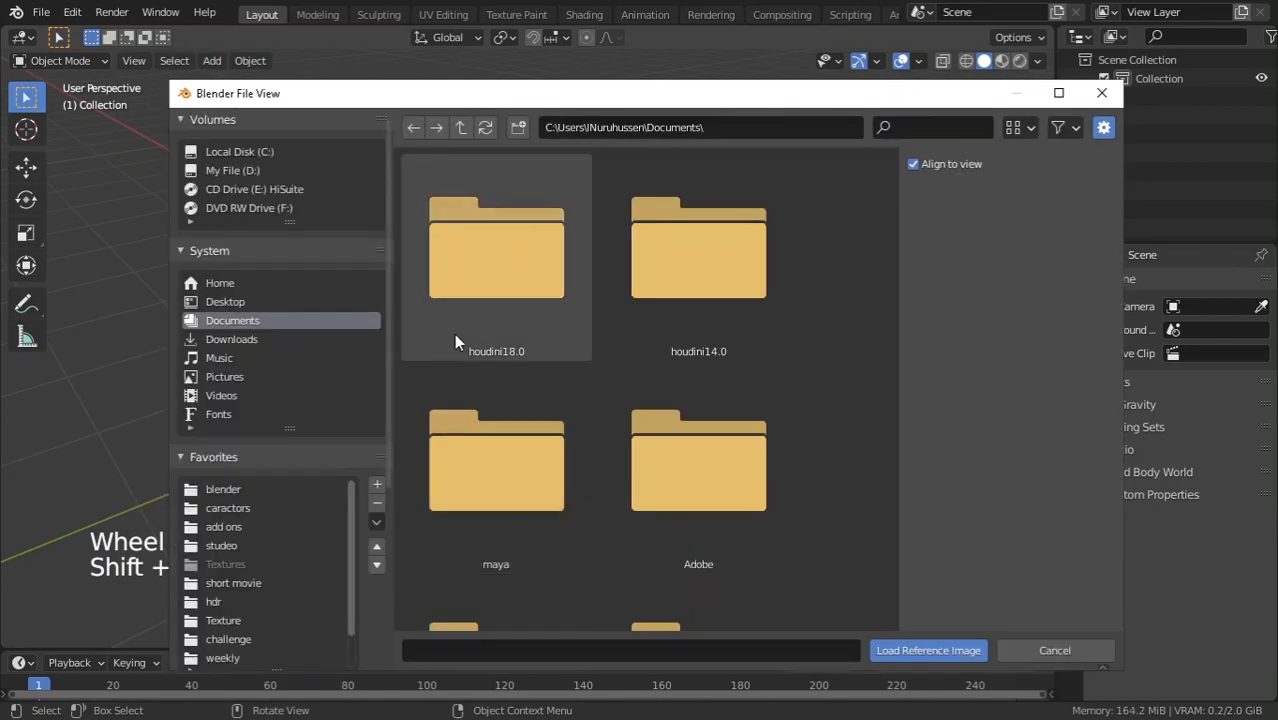
scroll(down, 3)
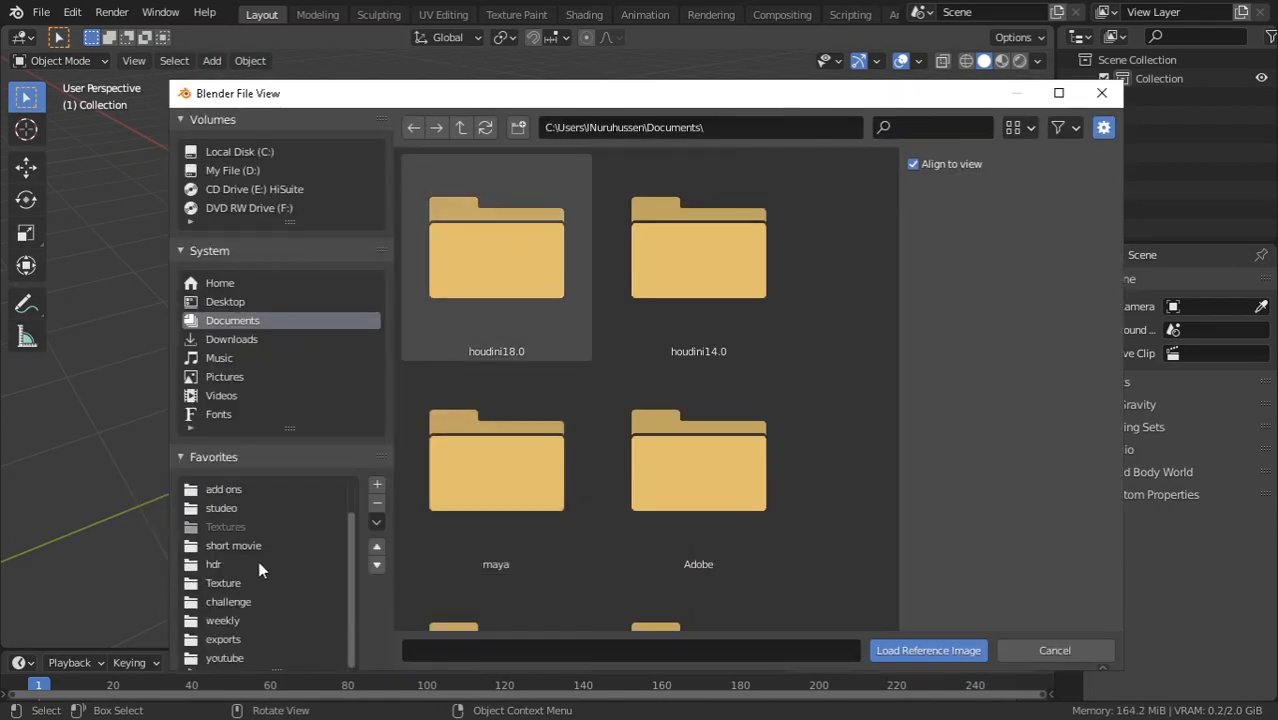
click(1058, 93)
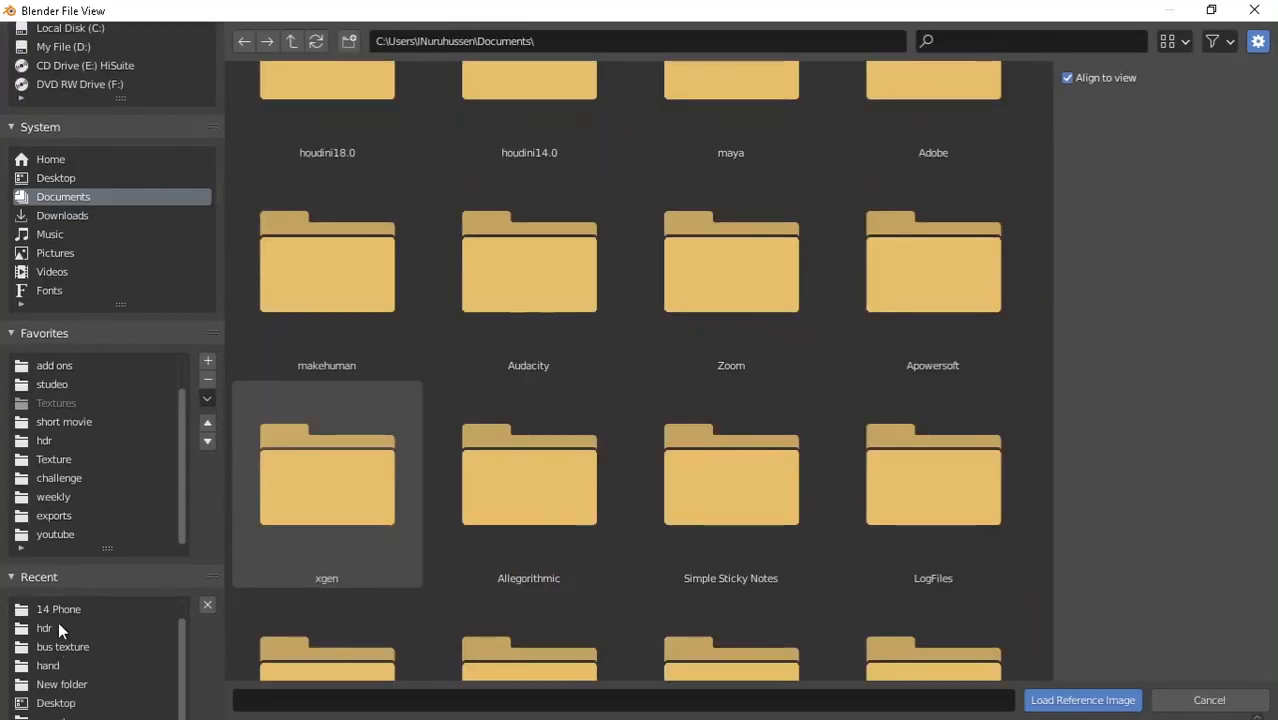
double_click(58, 609)
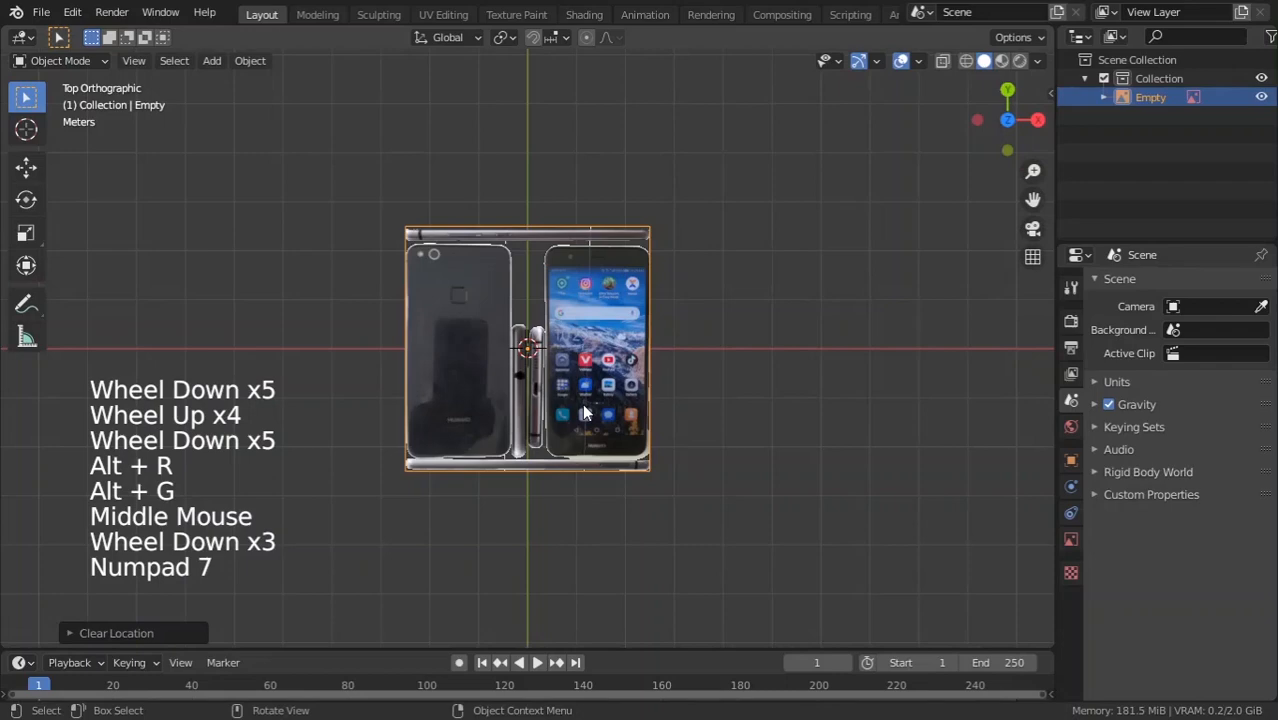
Slide the reference photo sideways so the phone's front view sits over the origin.
key(g)
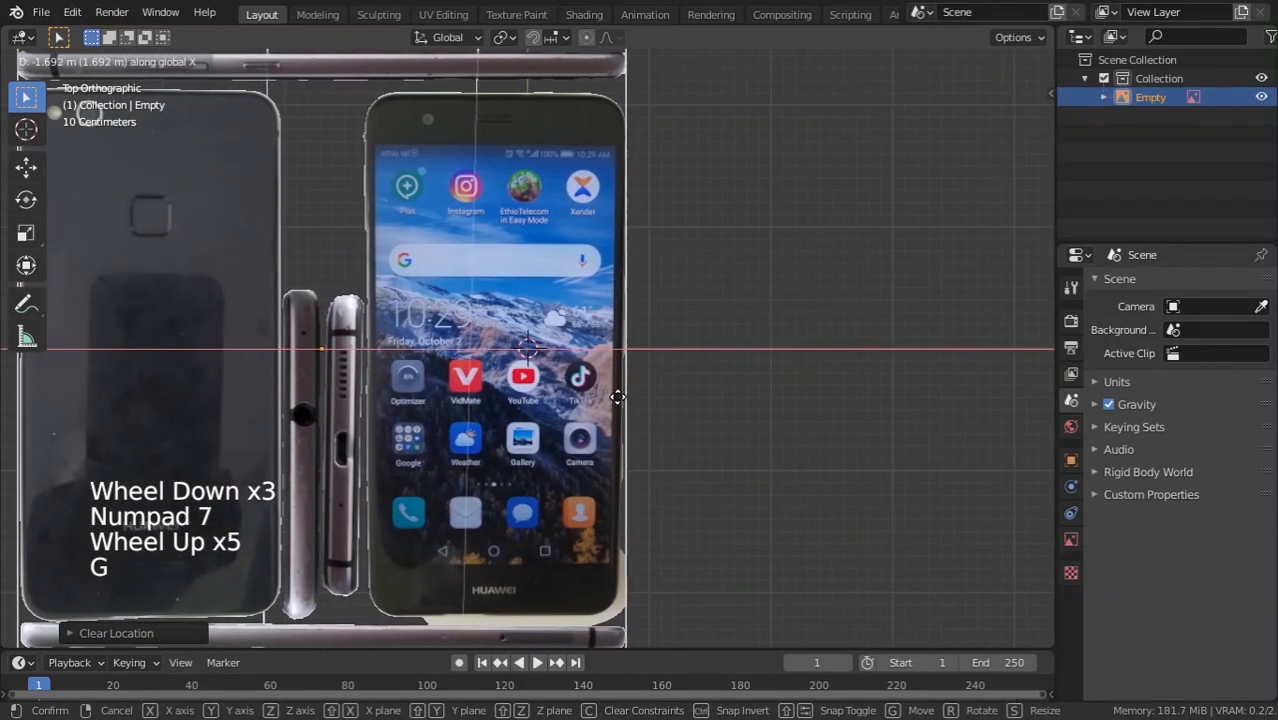
click(660, 390)
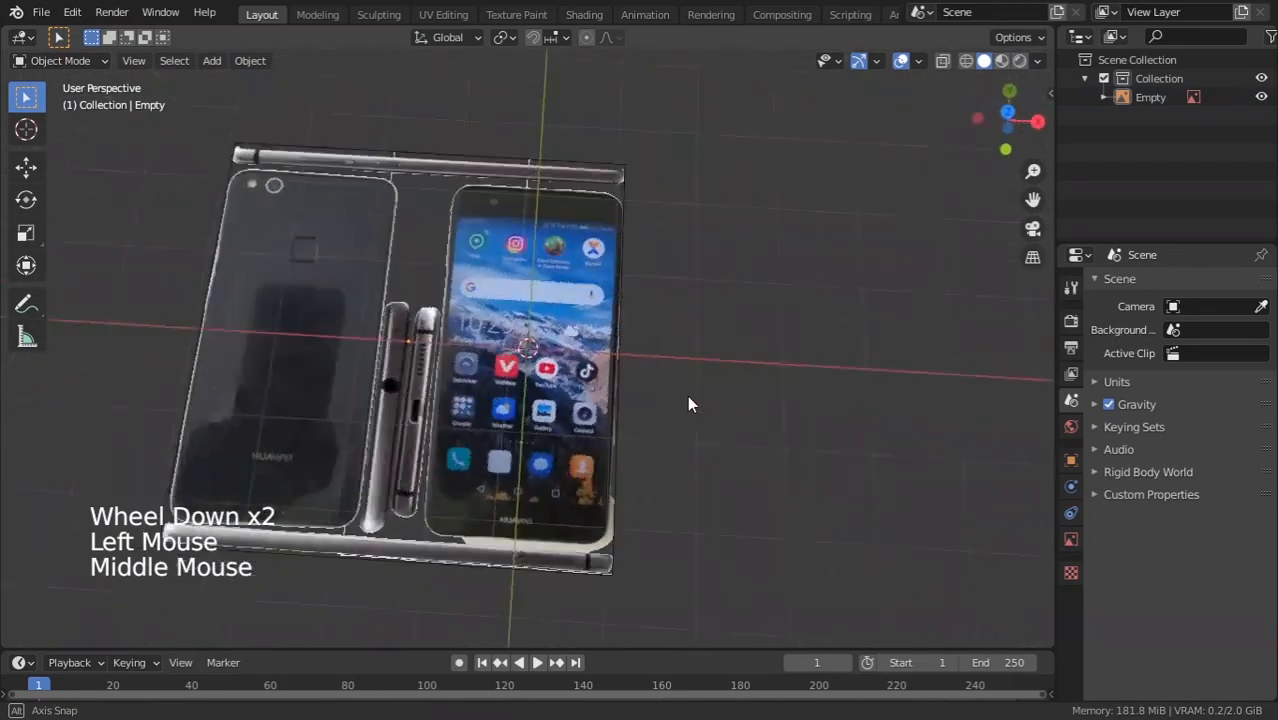
Add a plane mesh, then move and scale it over the phone's front in the photo.
key(shift+a)
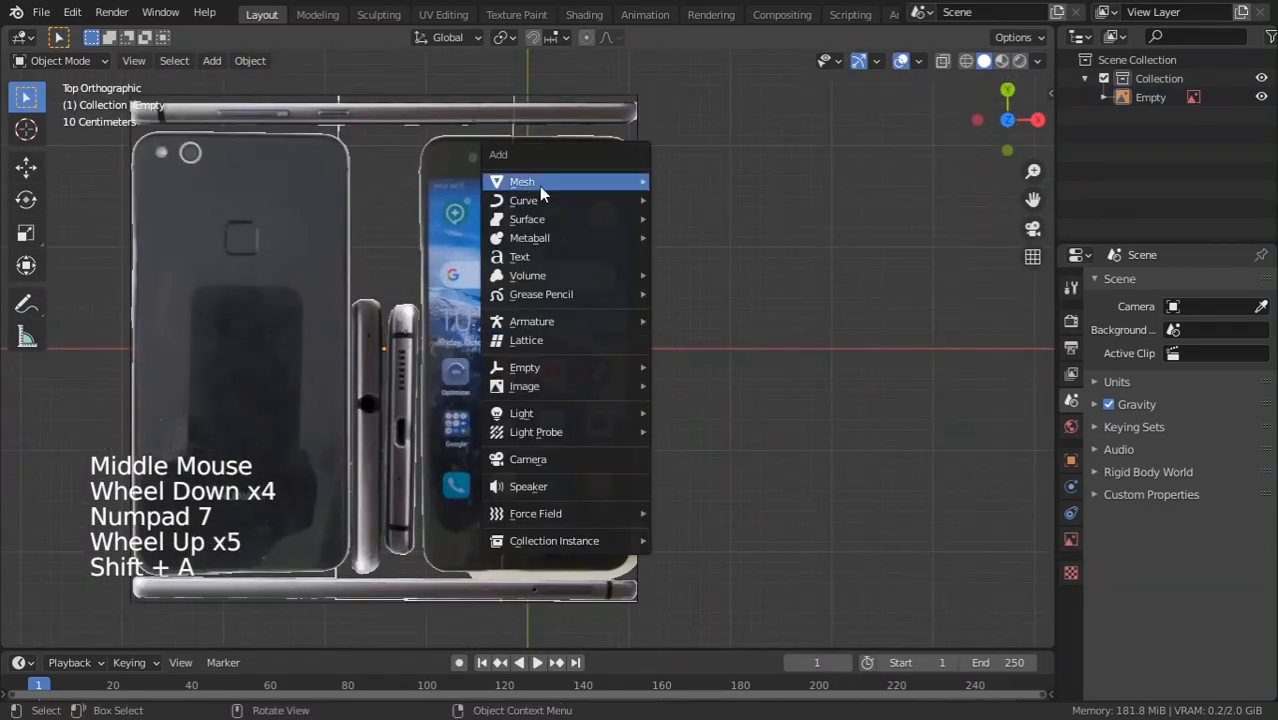
click(522, 181)
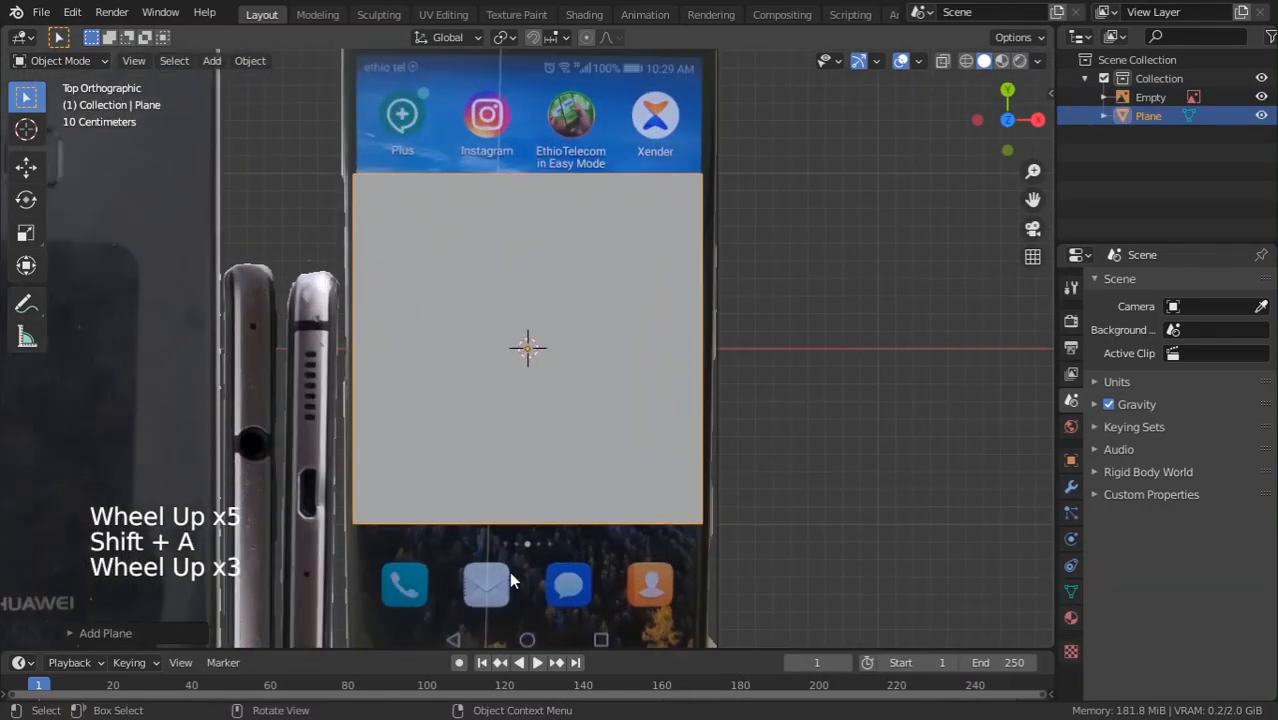
key(g)
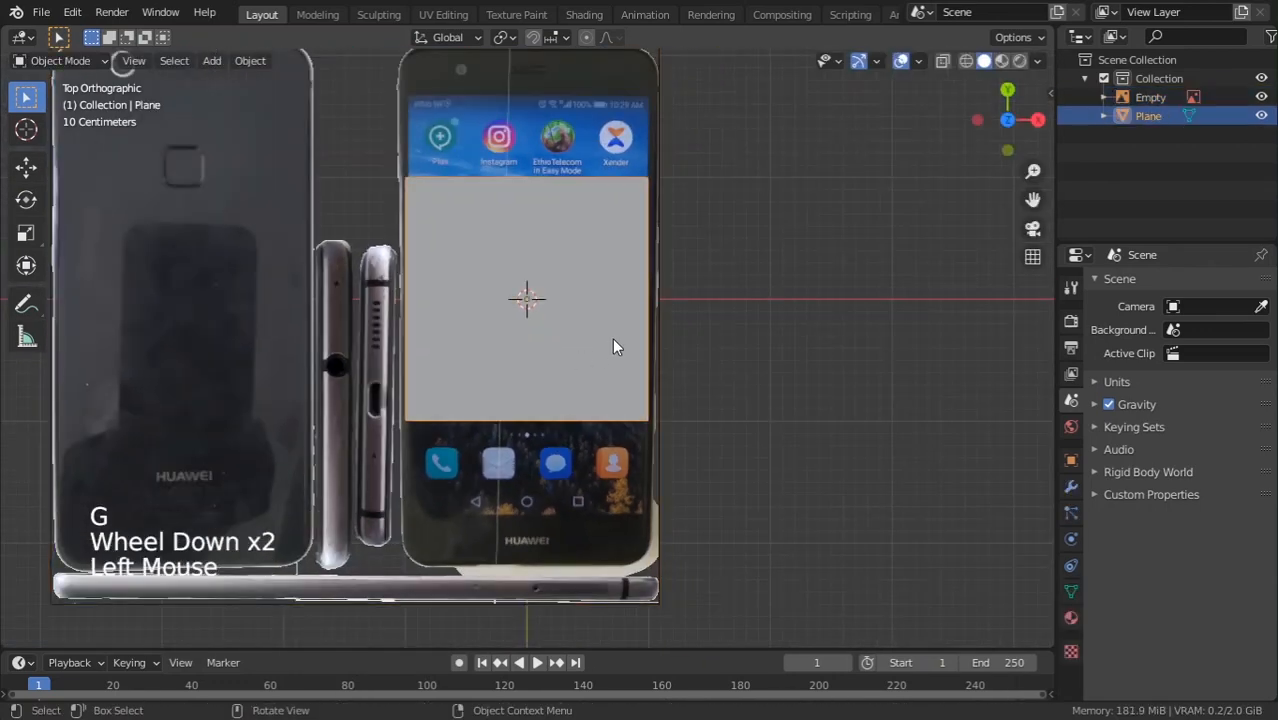
key(s)
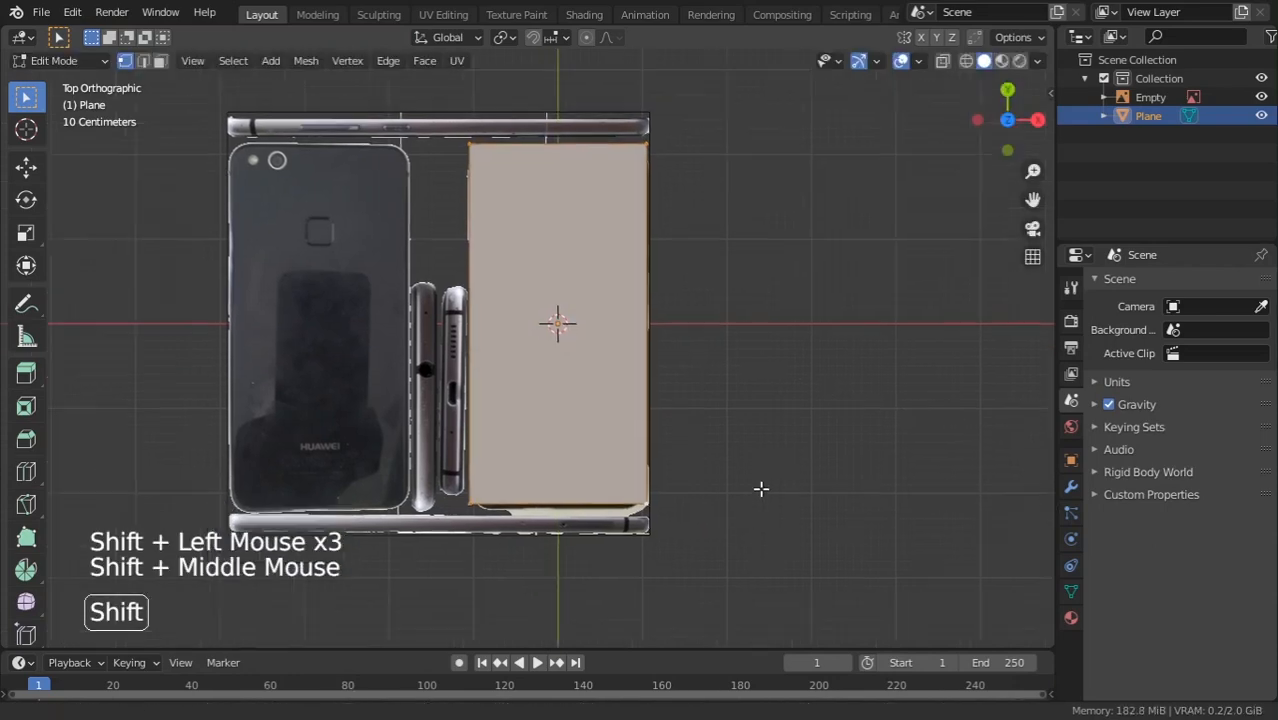
Adjust the plane's vertices to match the phone front outline and return to Object Mode.
key(Tab)
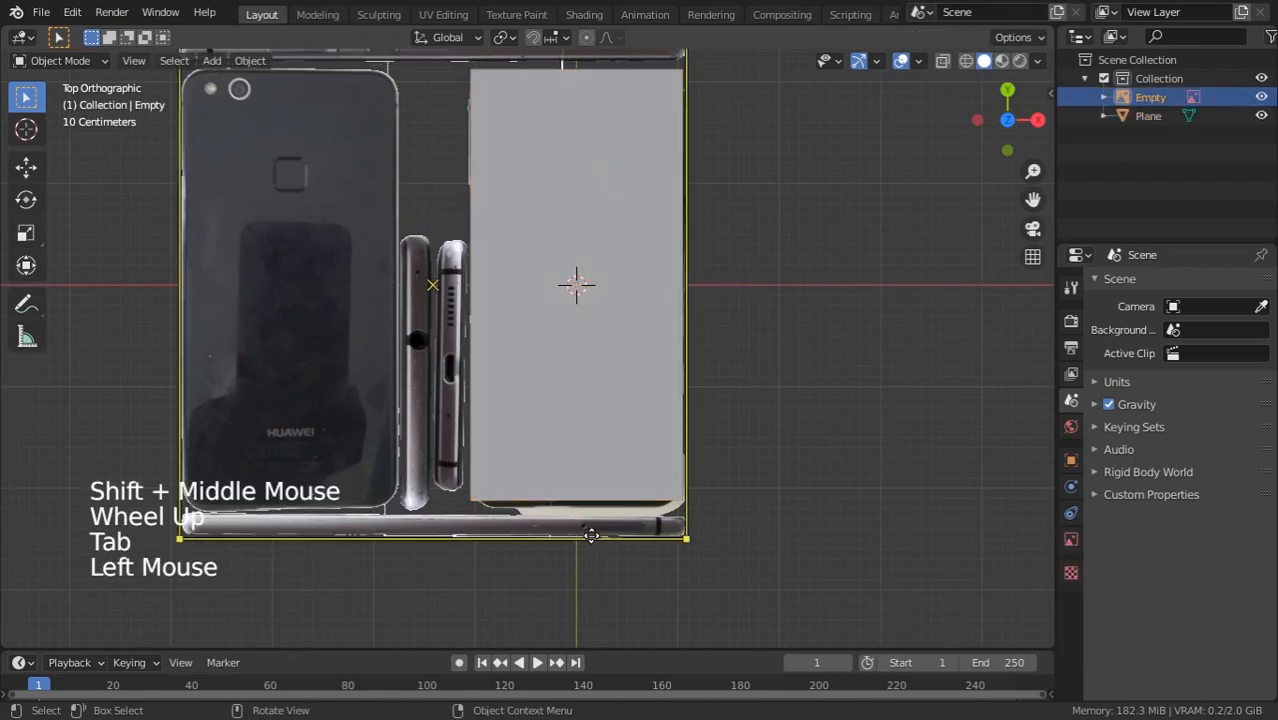
key(g)
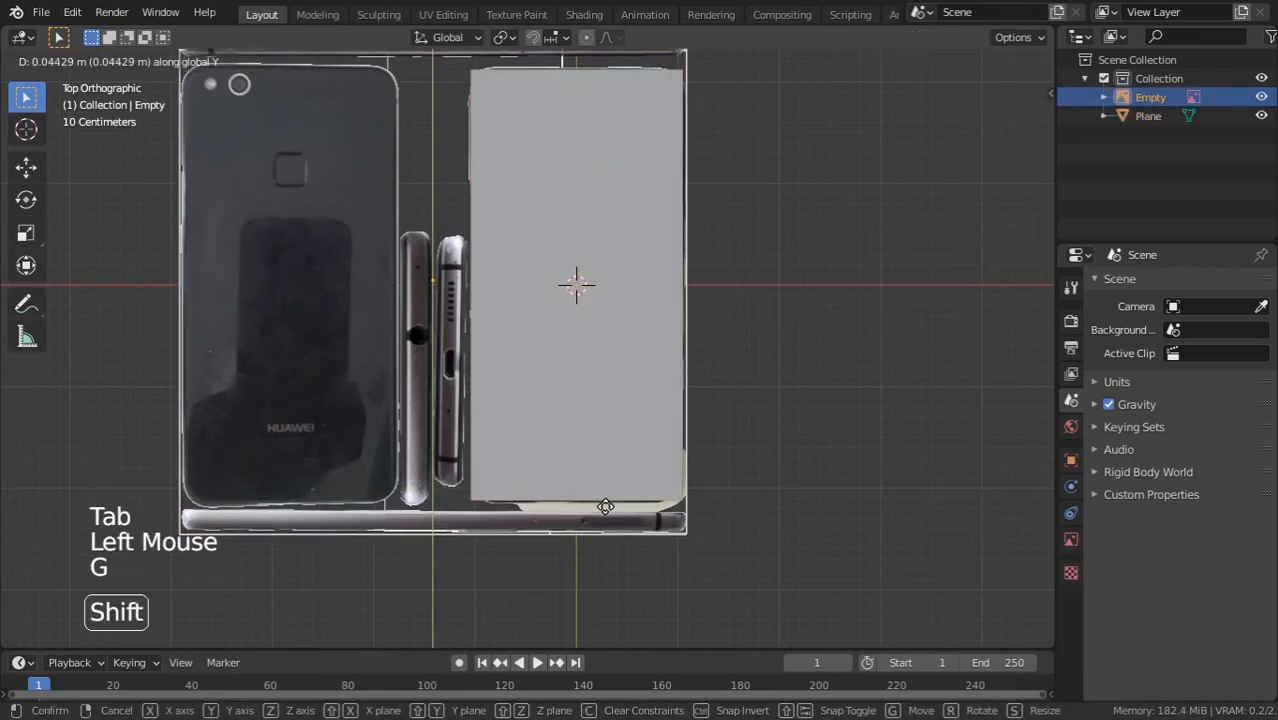
key(Tab)
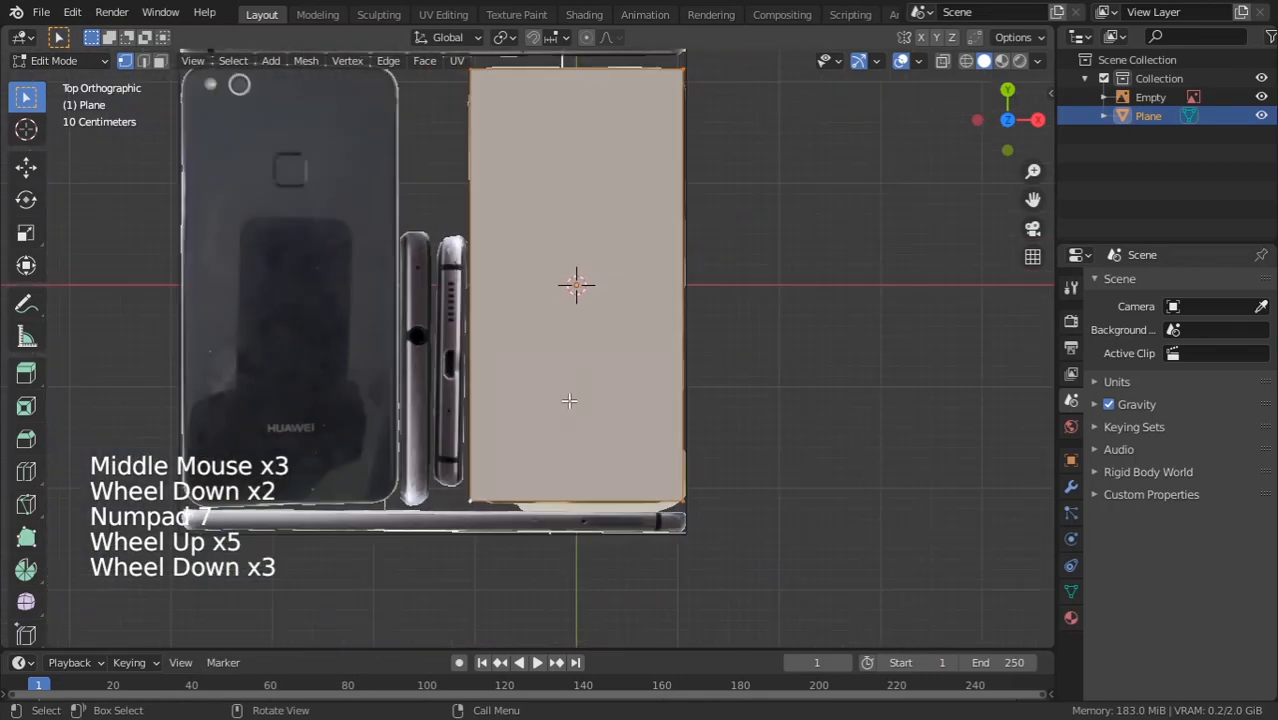
Bevel the plane's corner vertices into rounded corners matching the phone.
key(shift+ctrl+b)
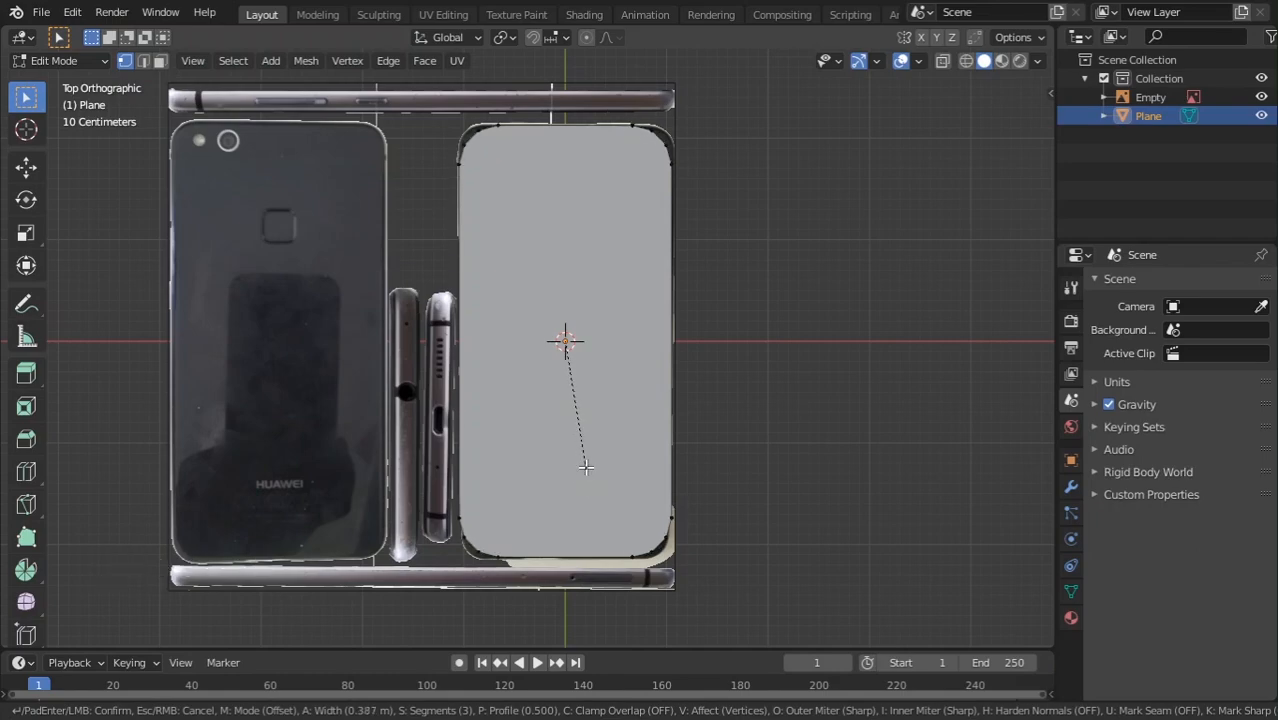
key(Tab)
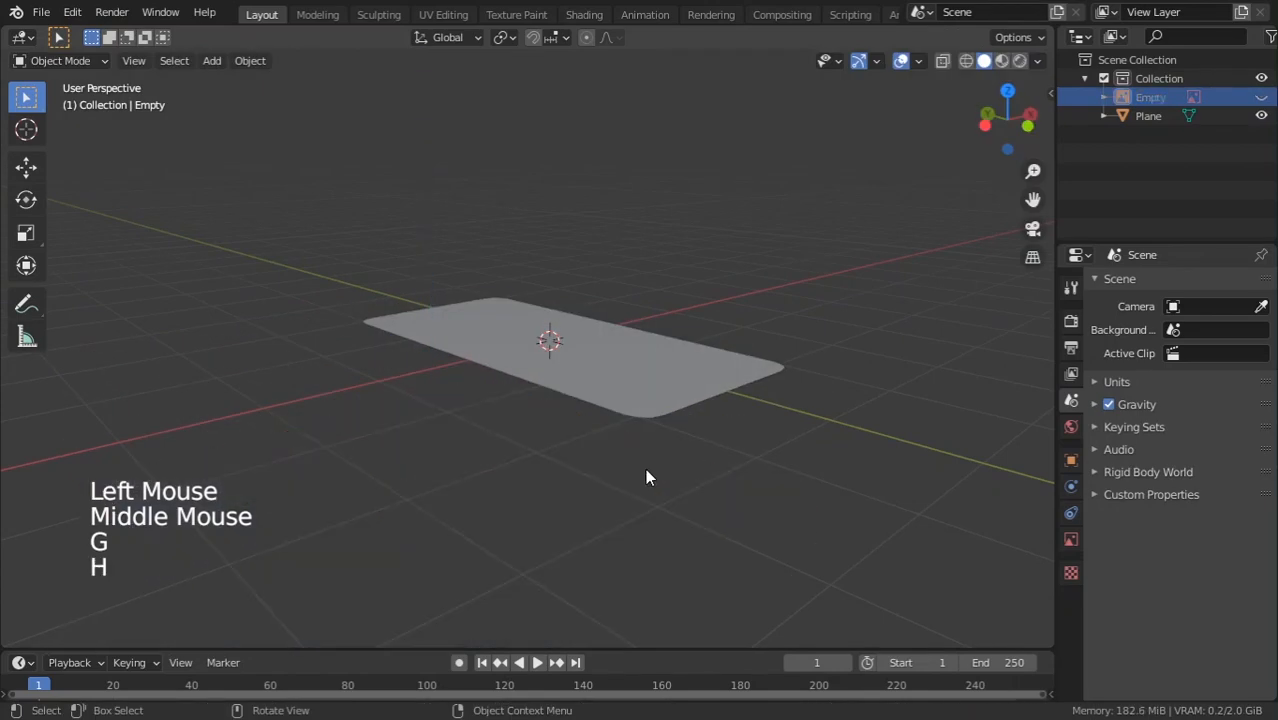
Extrude the whole rounded plane downward along Z into a thin slab.
key(tab)
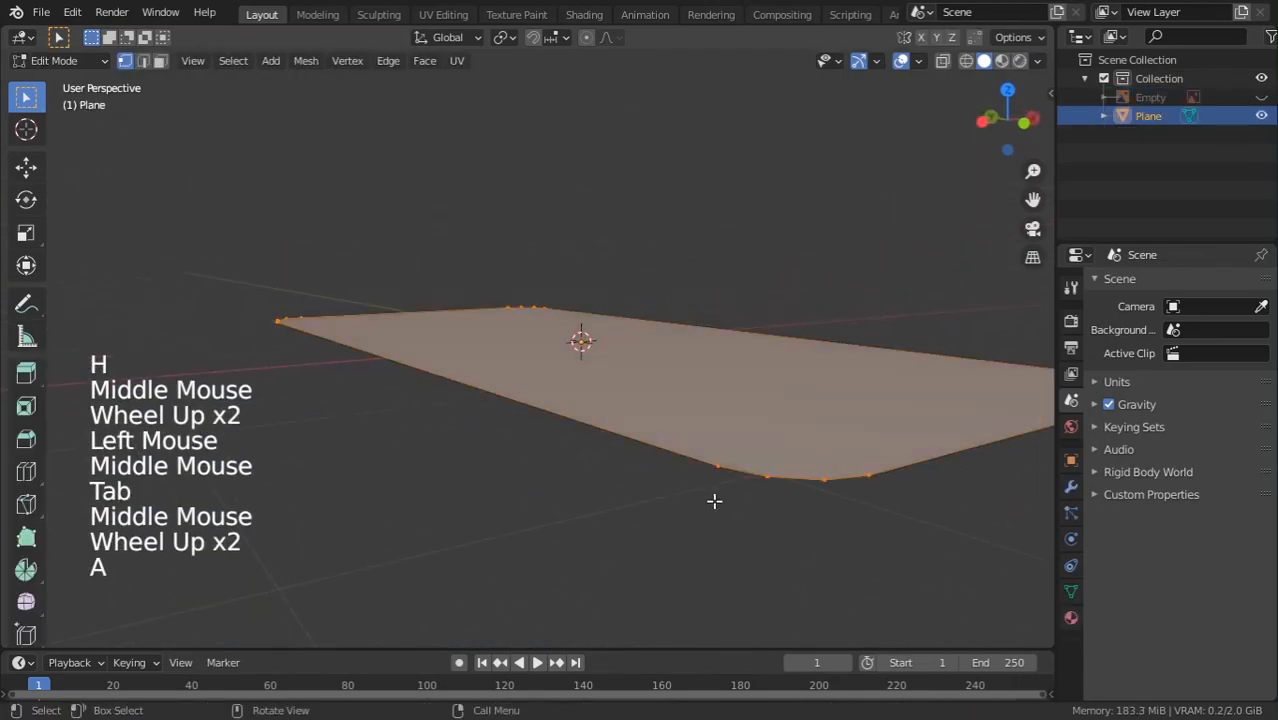
key(e)
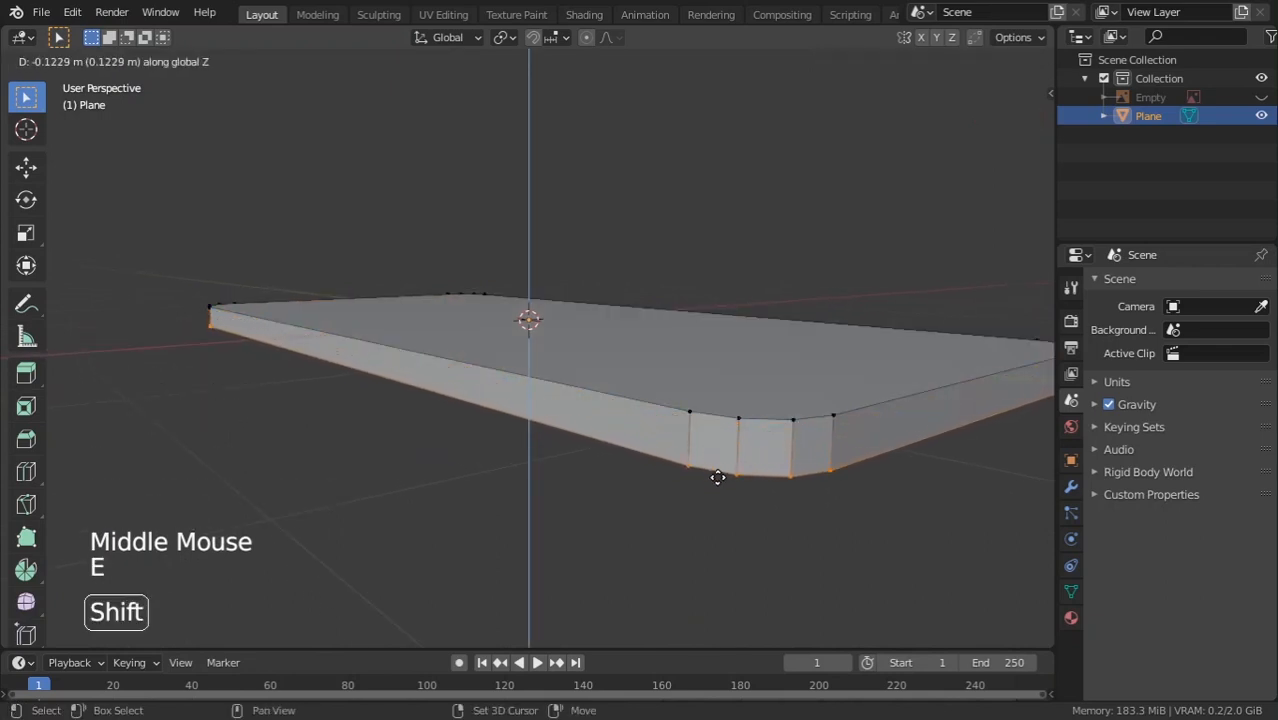
mouse_move(717, 491)
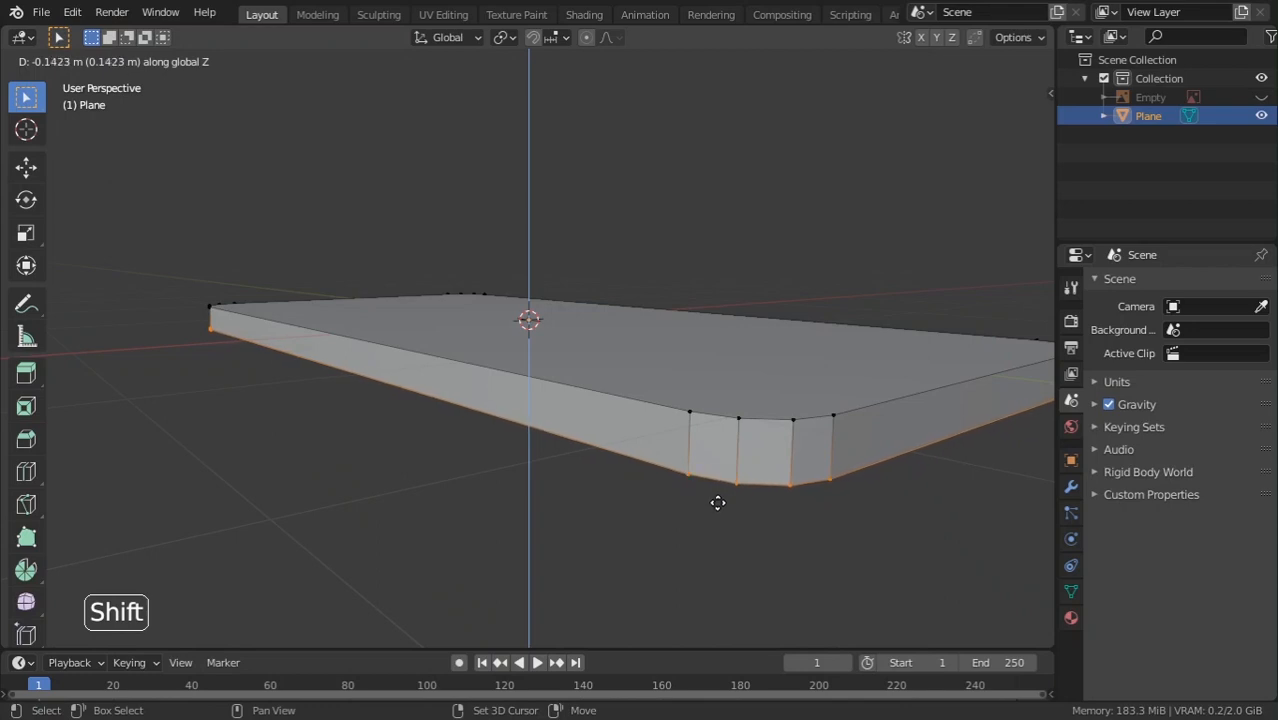
key(Tab)
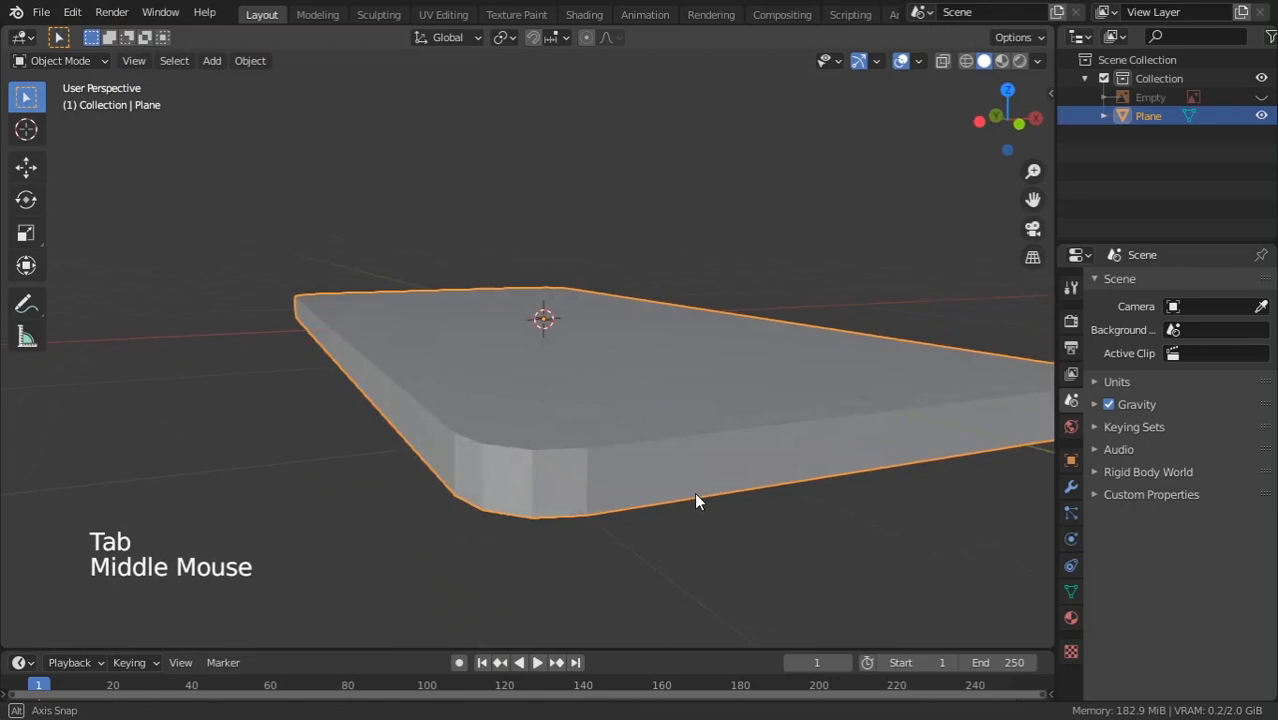
Shade the phone slab smooth with Auto Smooth and reopen its mesh for editing.
right_click(697, 500)
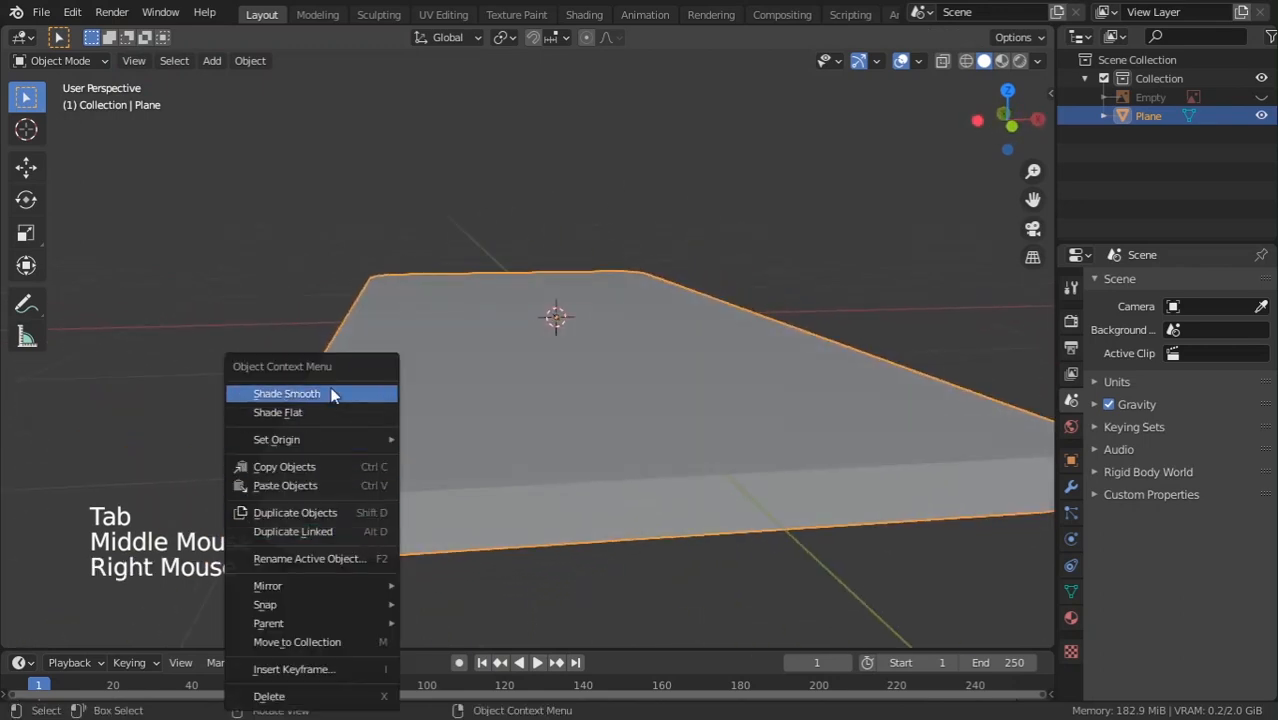
click(287, 393)
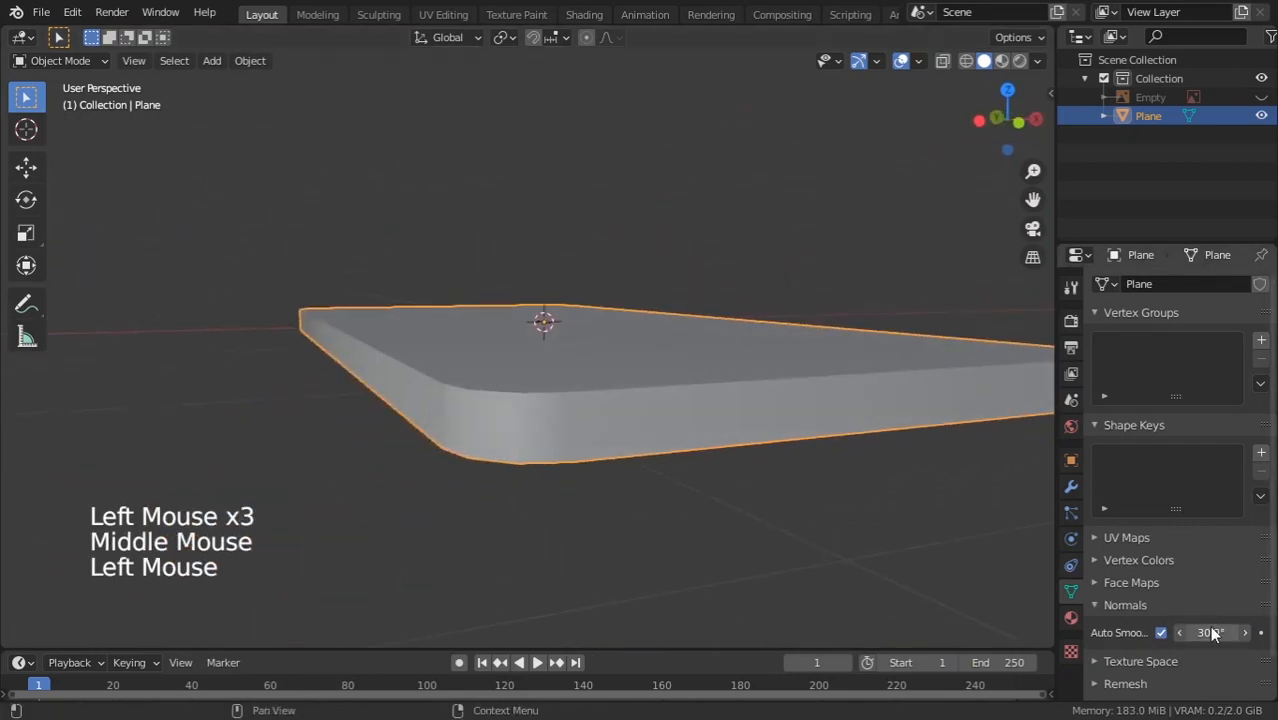
key(Tab)
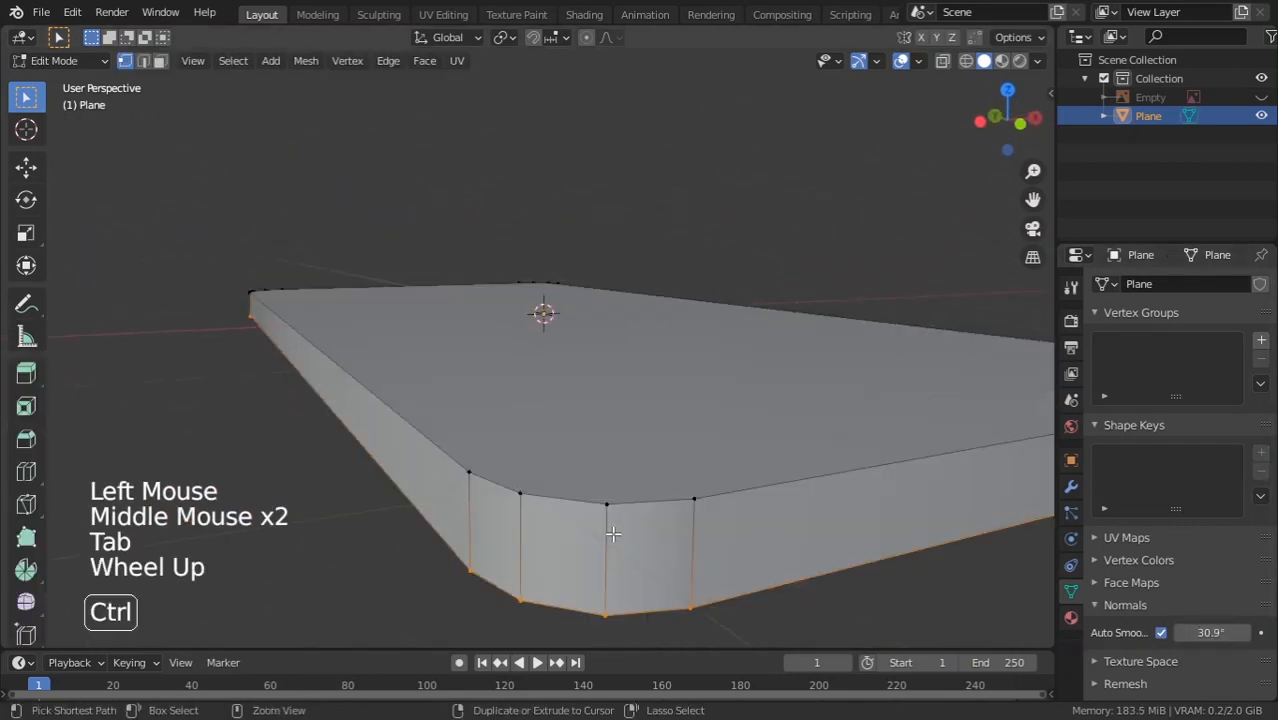
Add a loop cut around the phone's sides and bevel it into a narrow band.
key(ctrl+r)
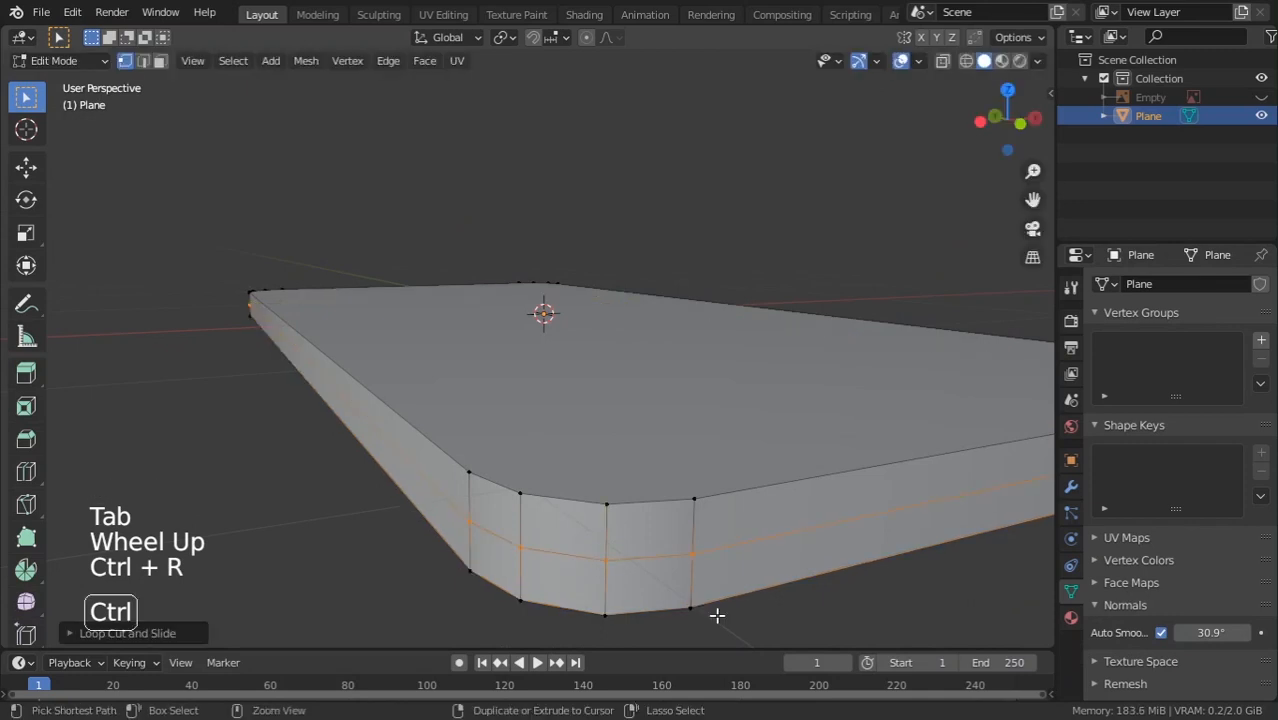
key(ctrl+b)
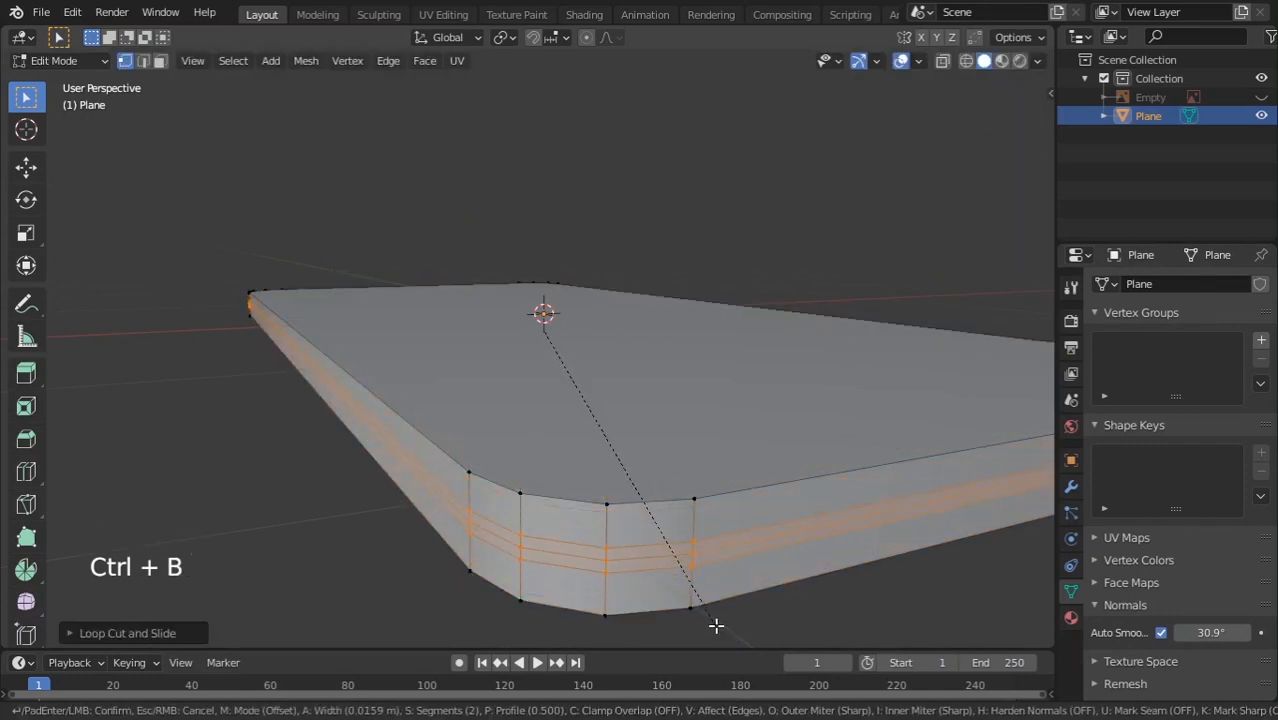
key(shift)
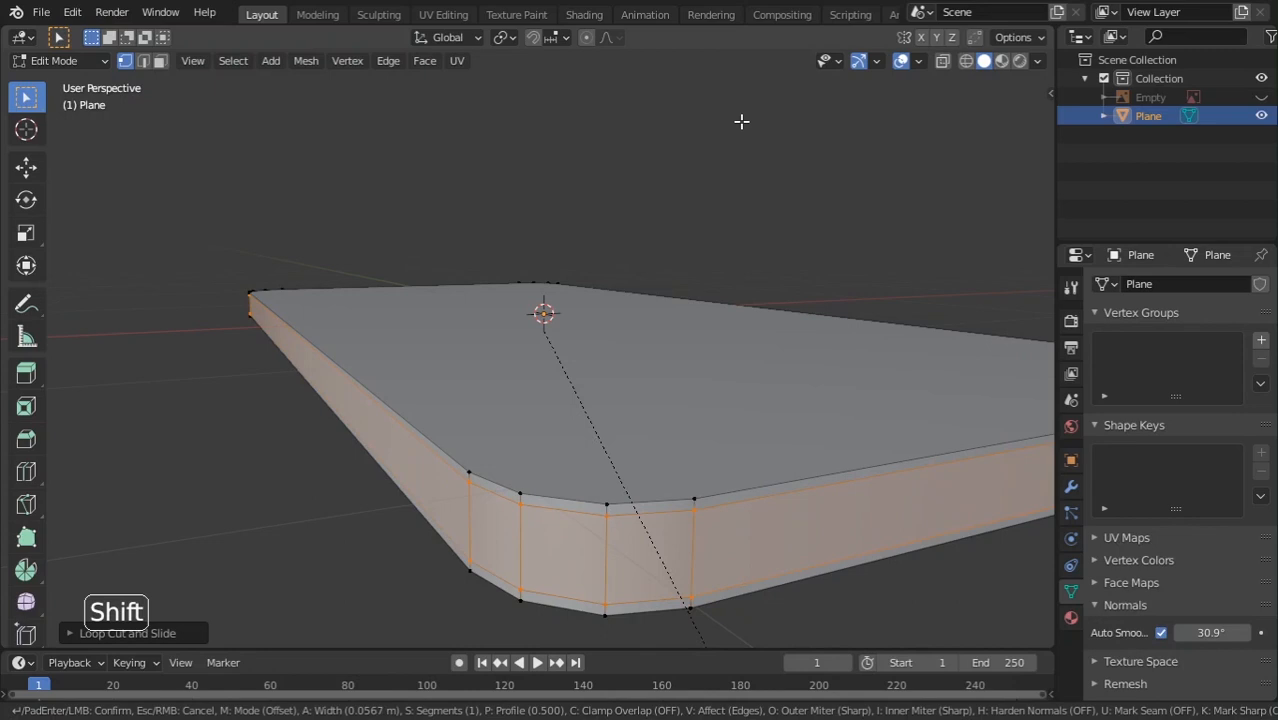
mouse_move(746, 127)
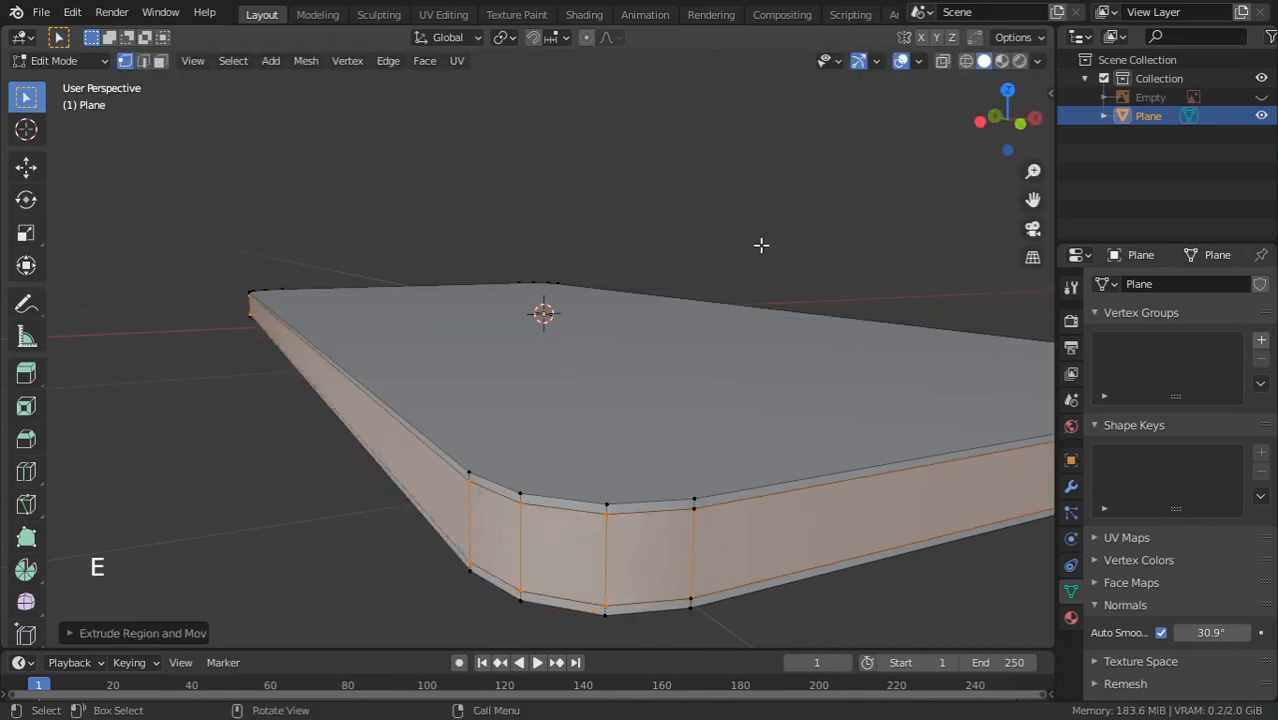
Push the extruded side band inward with Alt+S and flatten its height along Z.
key(alt+s)
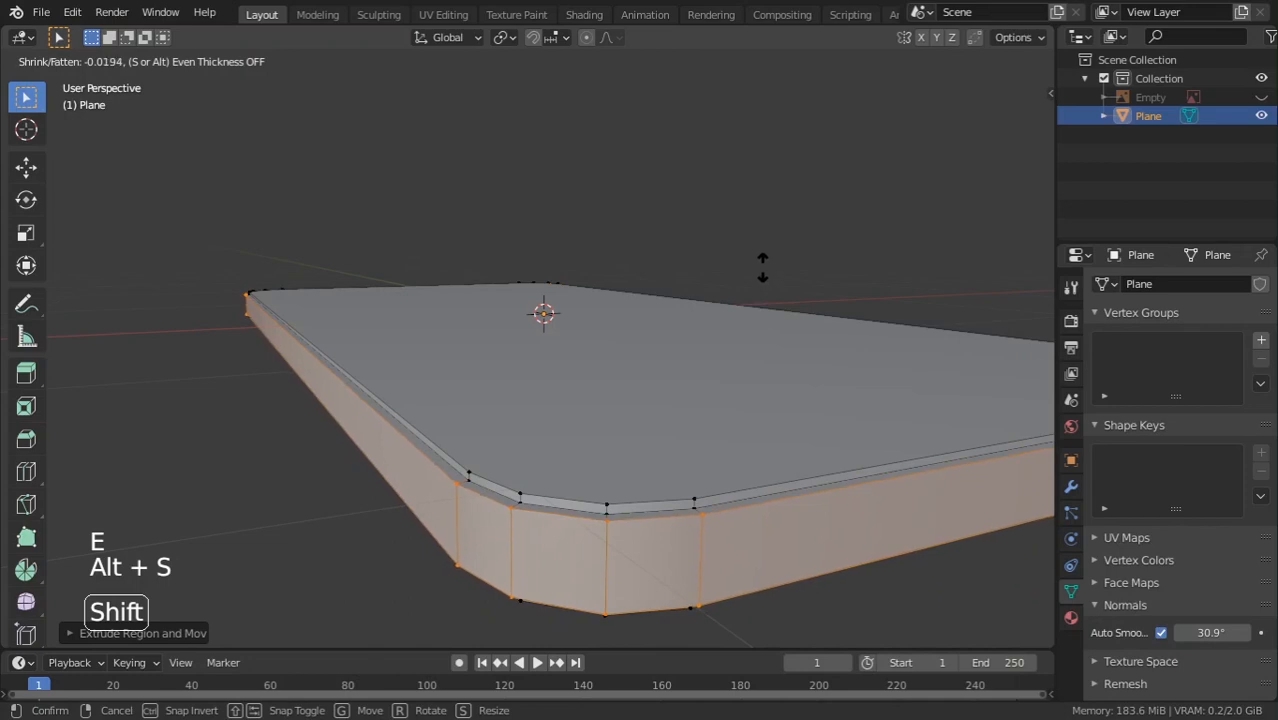
key(s)
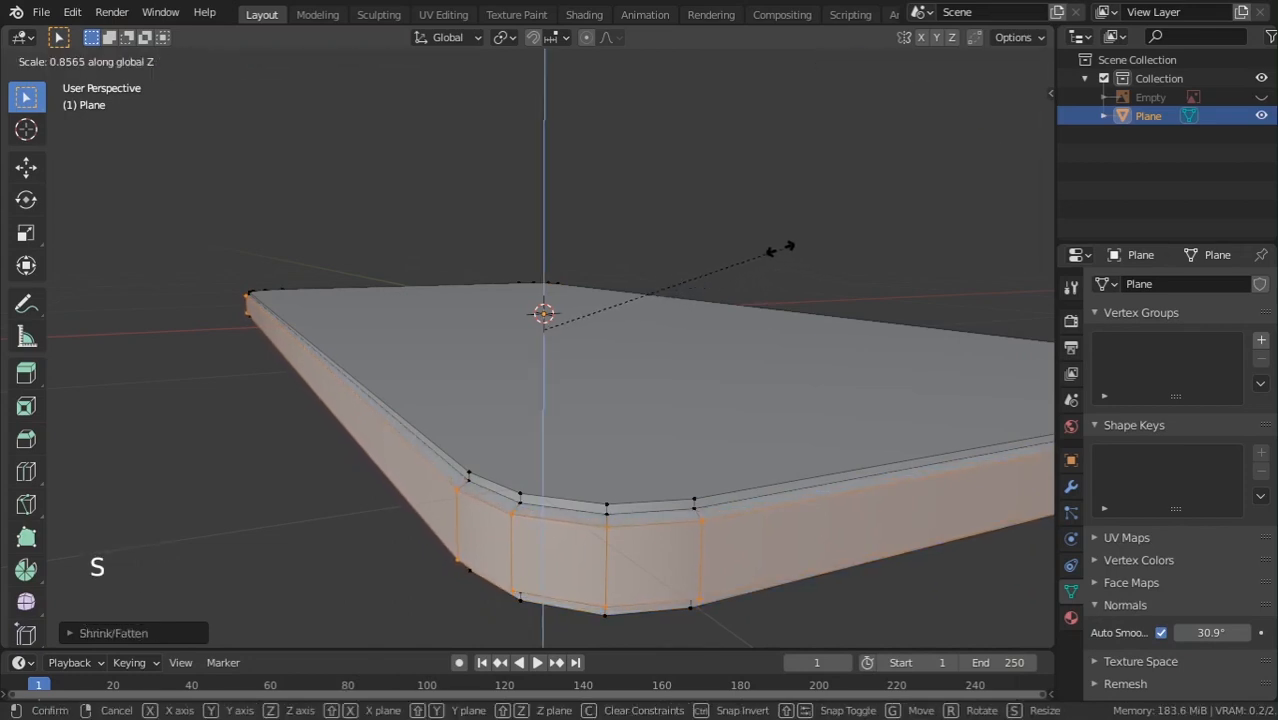
key(Tab)
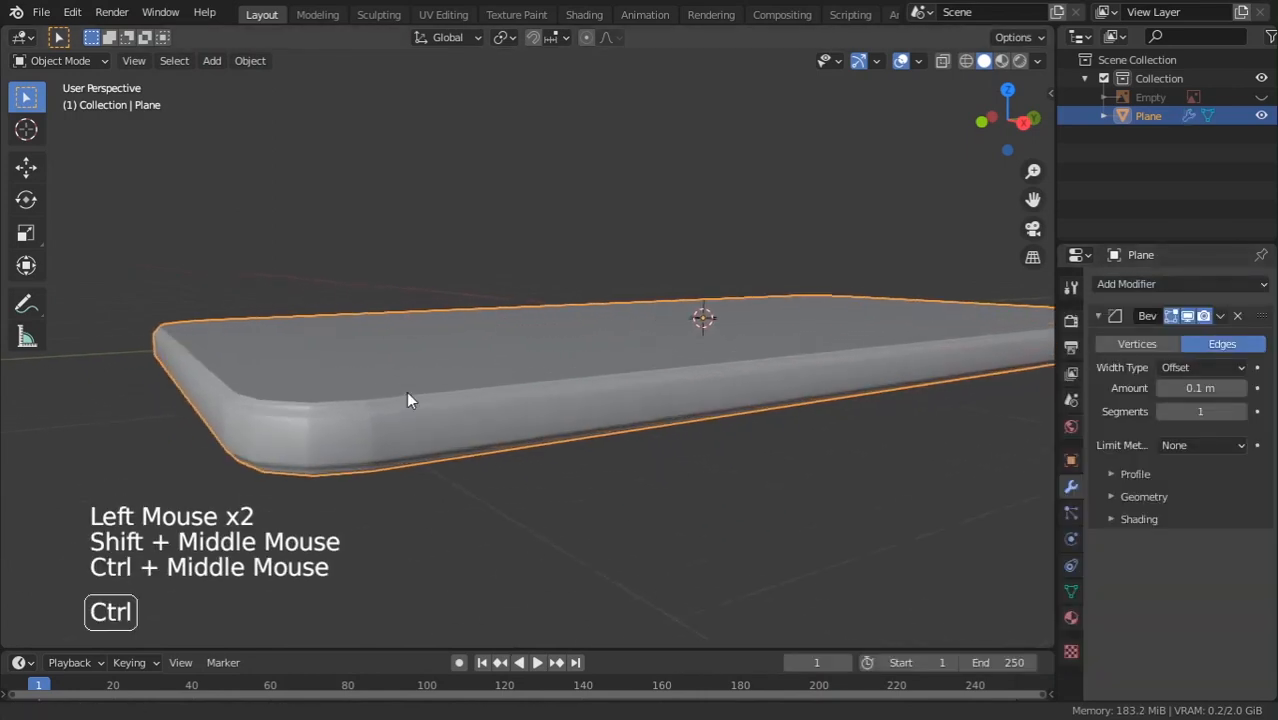
Limit the Bevel modifier by Angle at 30° with 0.002 m amount and 2 segments.
click(1200, 445)
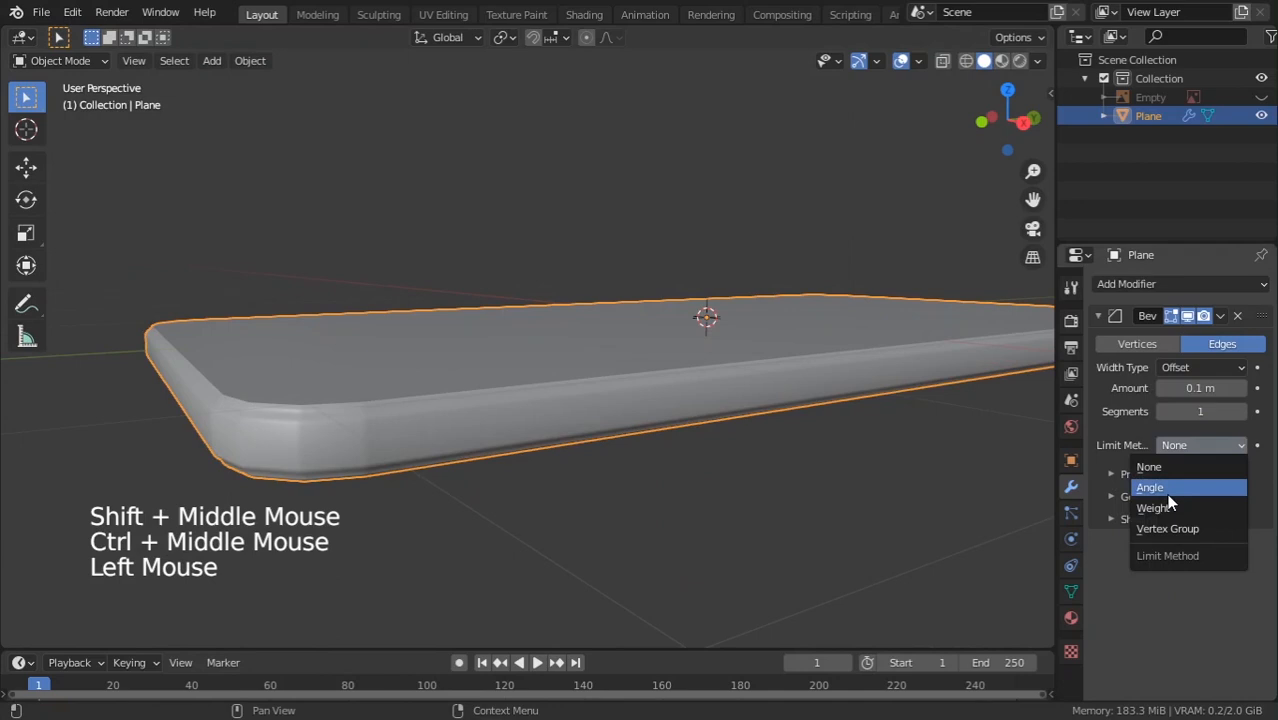
click(1153, 507)
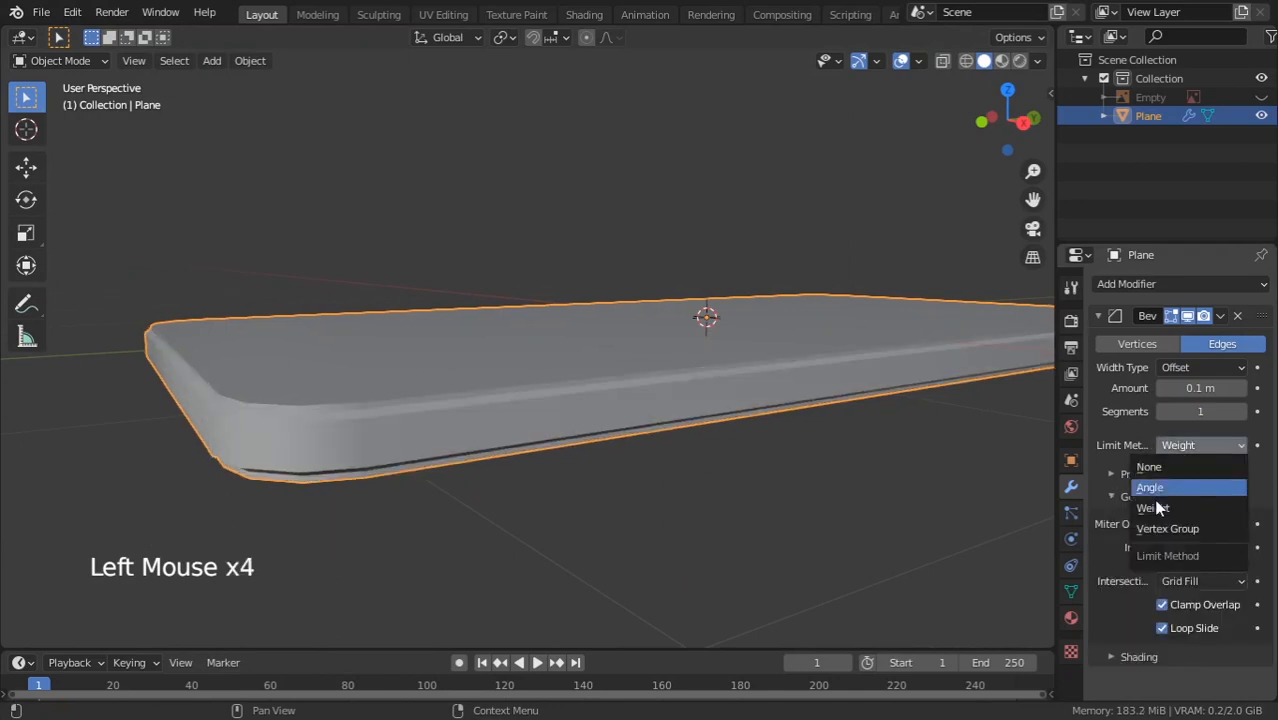
click(1150, 487)
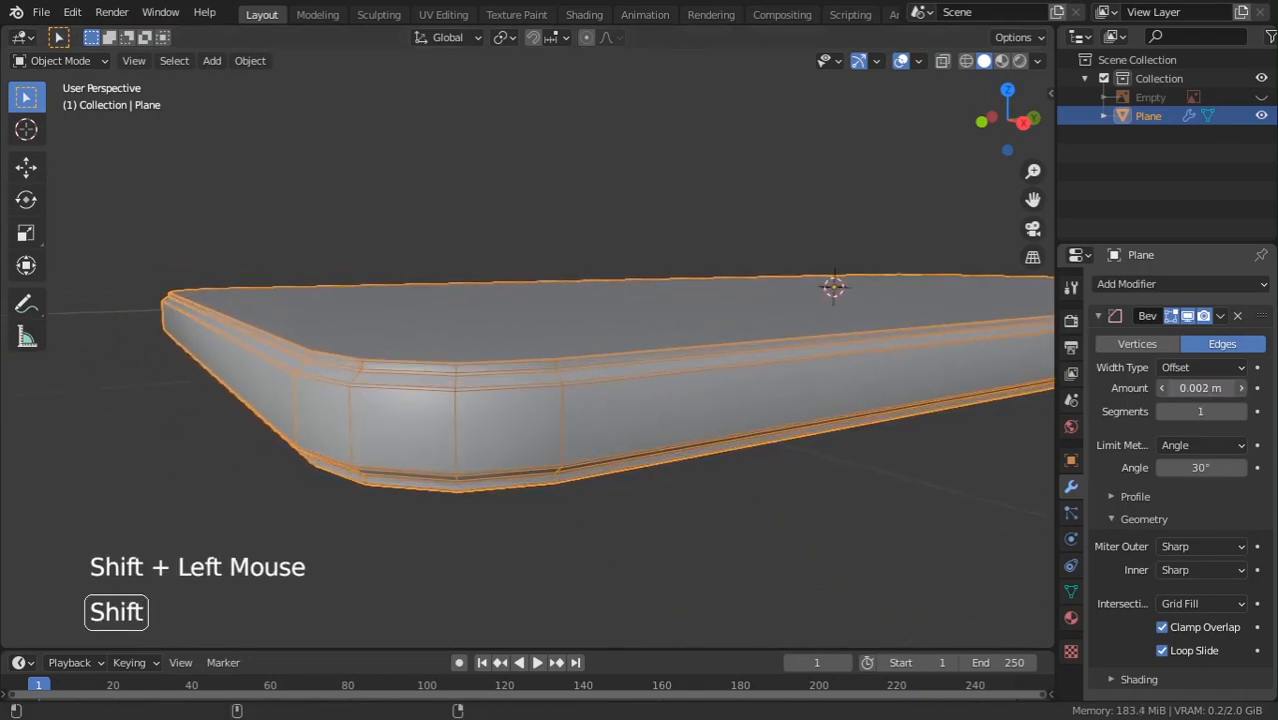
scroll(down, 3)
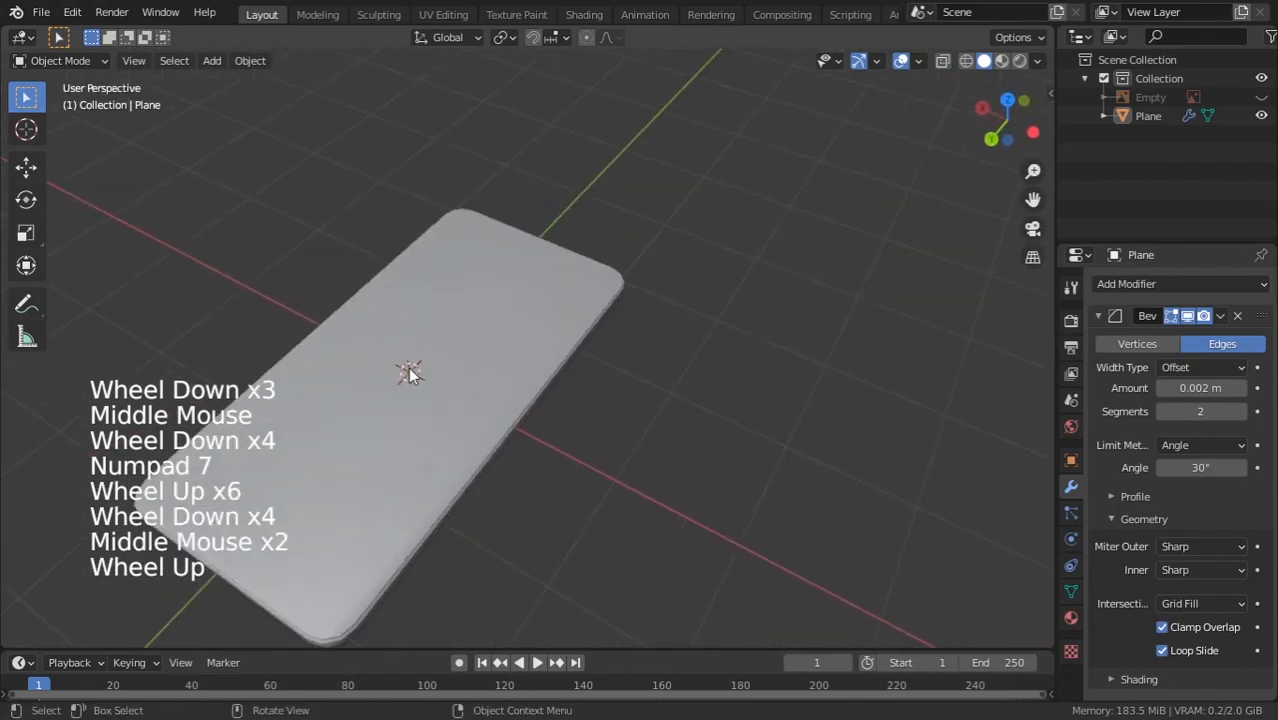
Switch to the Shading workspace to texture the slab with the phone photo Untitled-2.png.
click(583, 14)
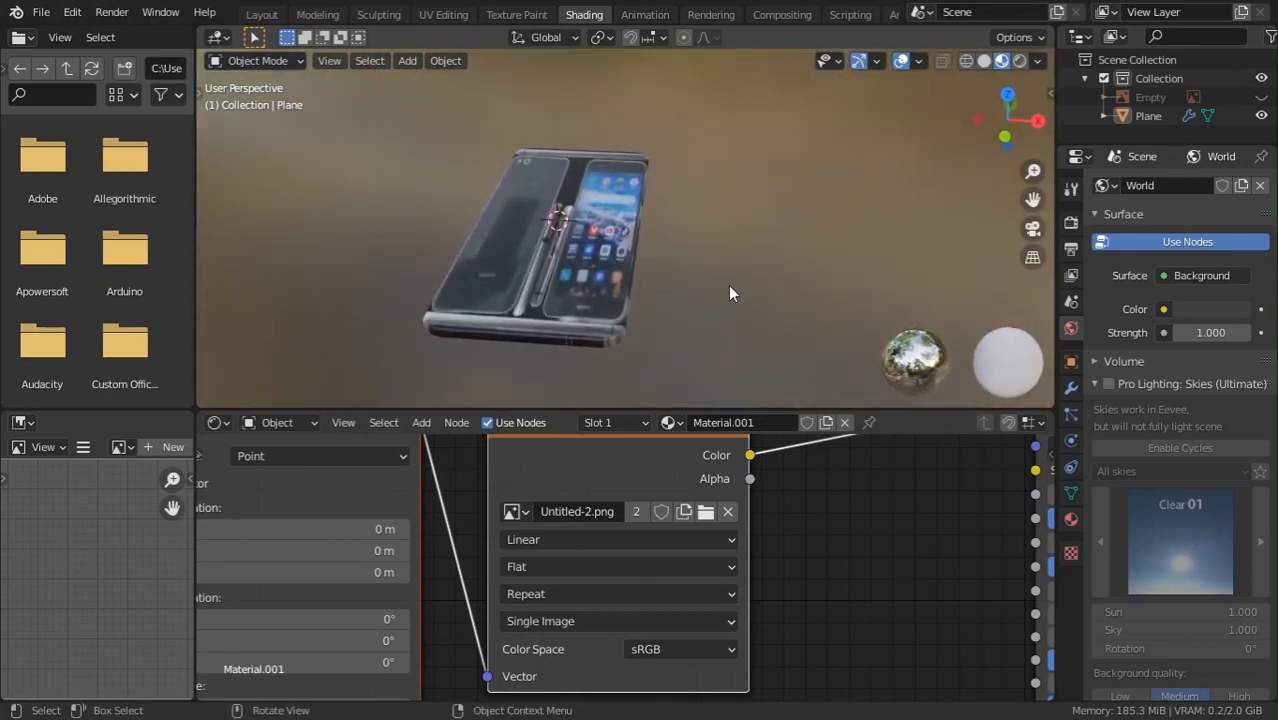
Project the phone's UVs from the top view so the front face shows the screen photo.
click(443, 14)
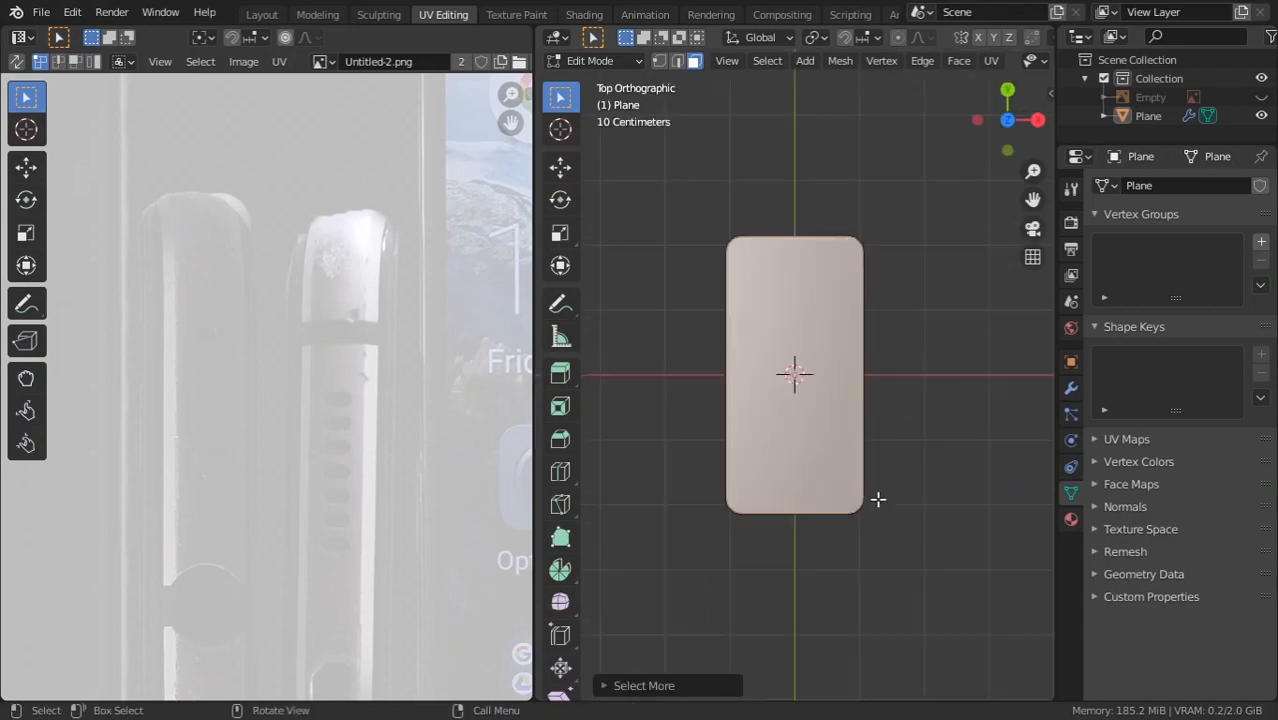
click(990, 61)
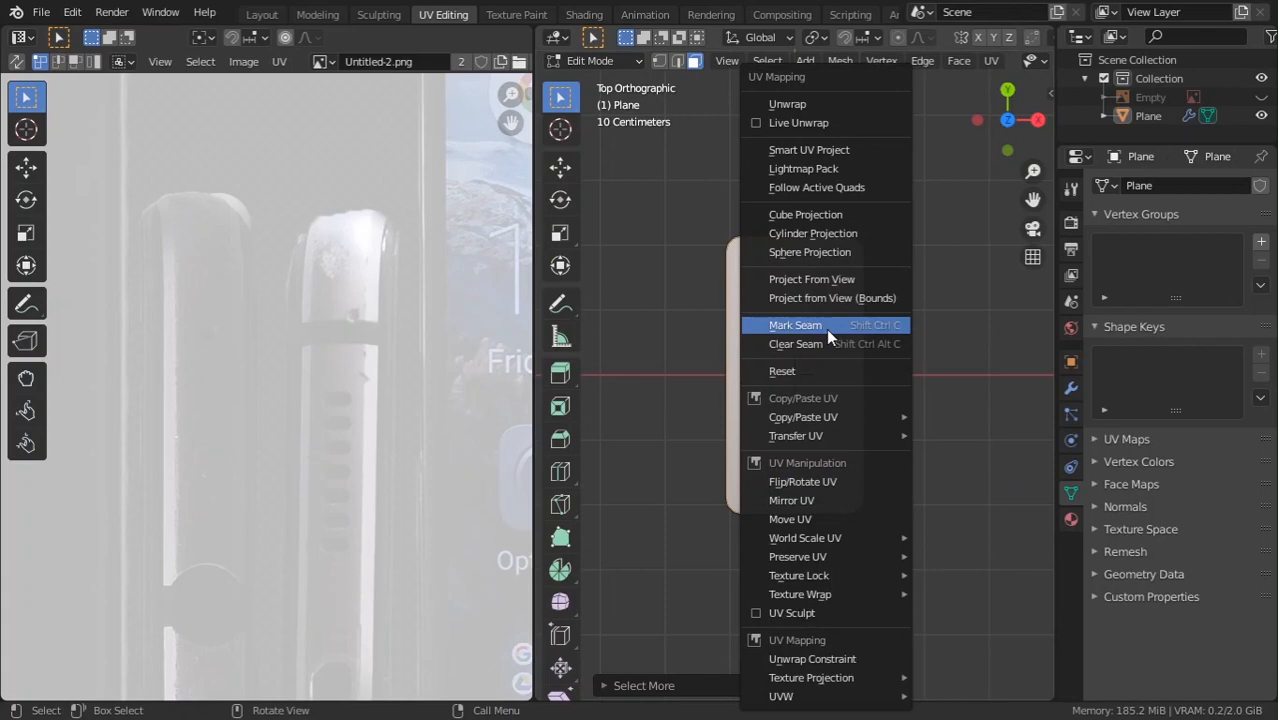
click(812, 279)
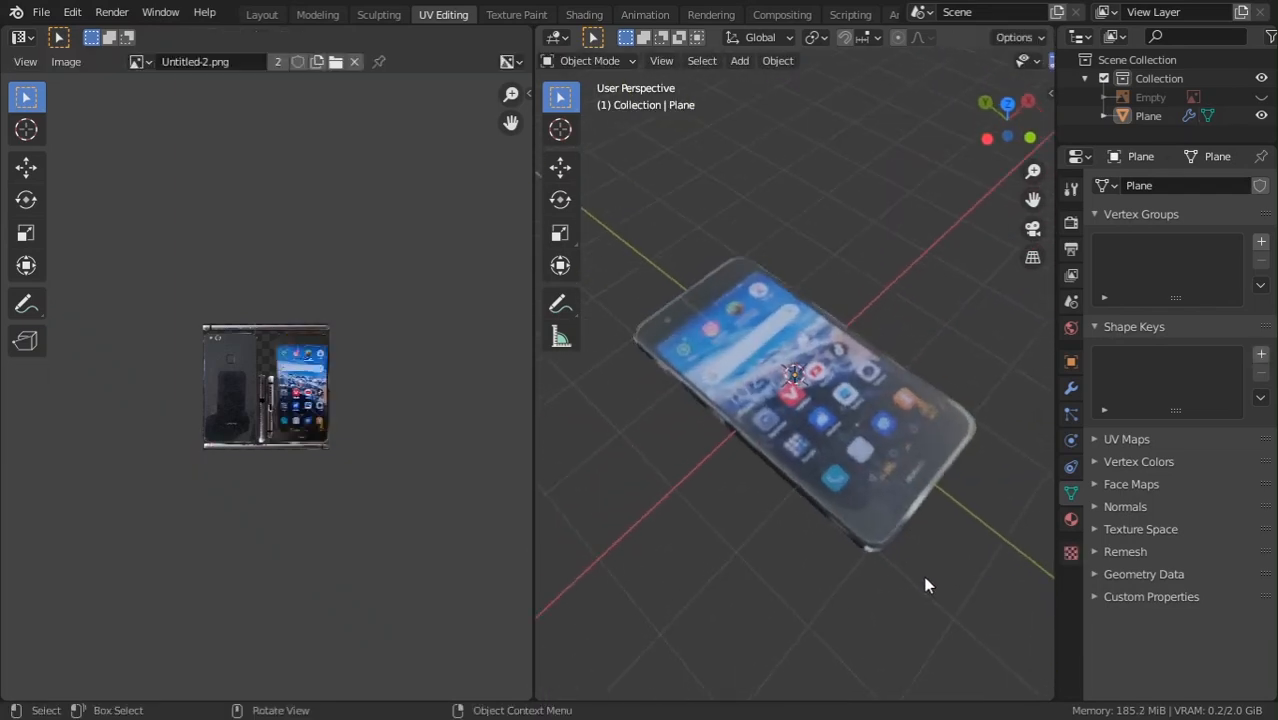
drag(925, 585, 825, 430)
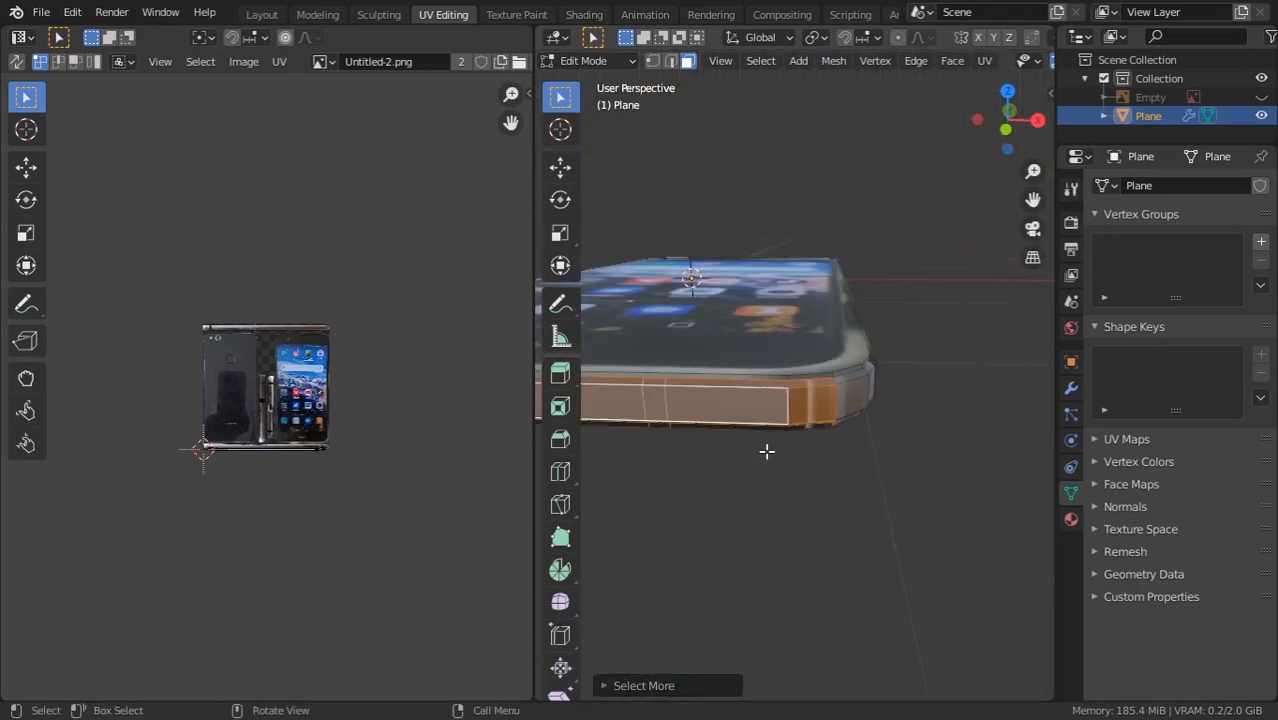
Rotate, scale and move the side band's UV strip onto the photo's metal edge with the port details.
drag(767, 451, 874, 405)
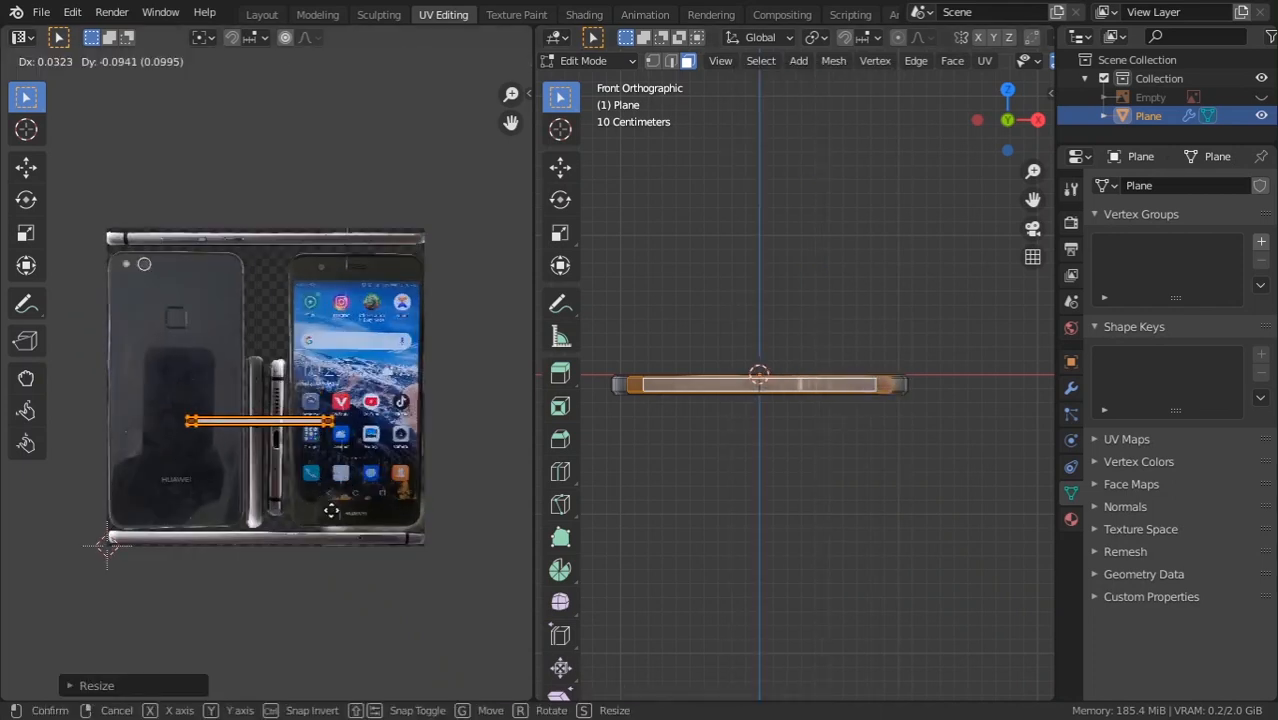
key(r)
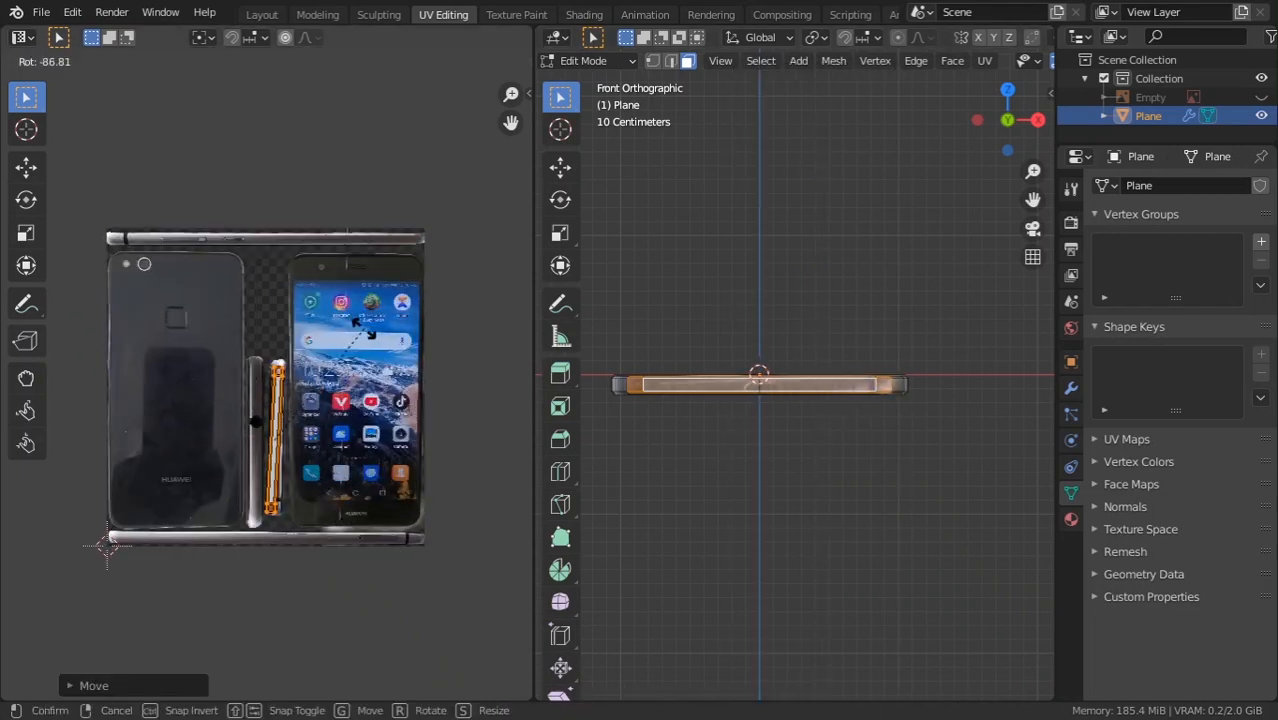
key(r)
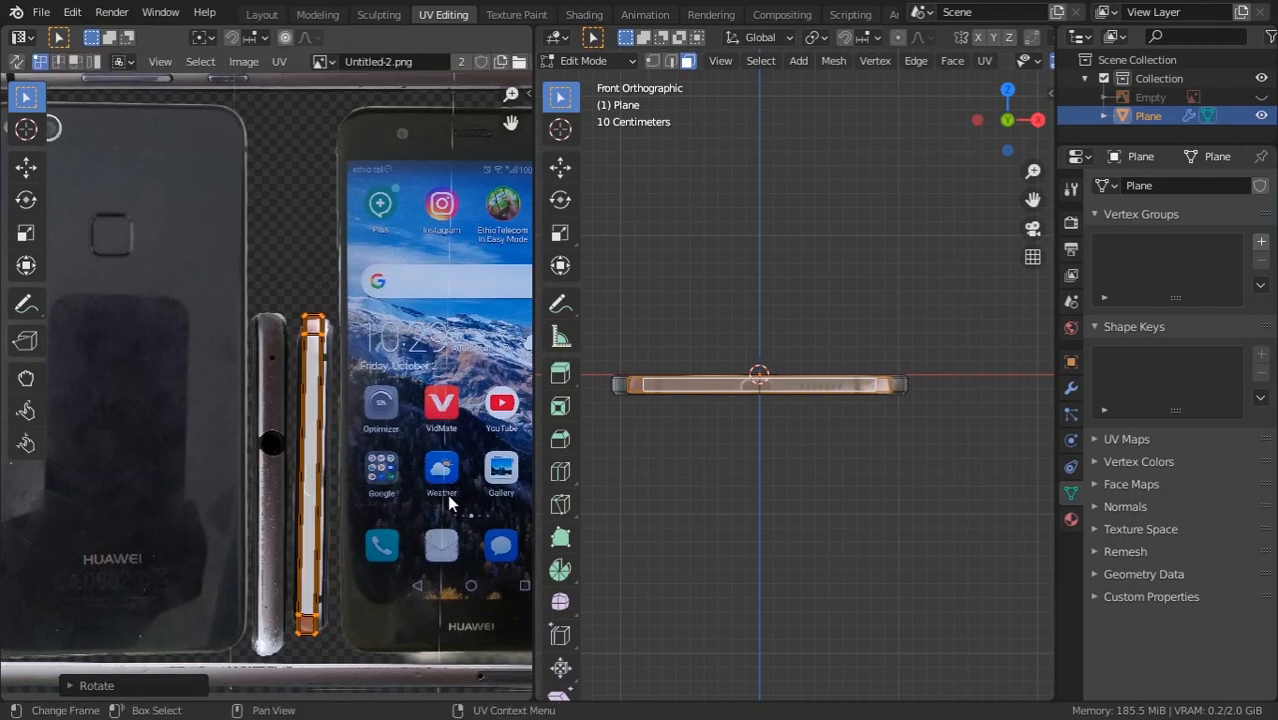
key(s)
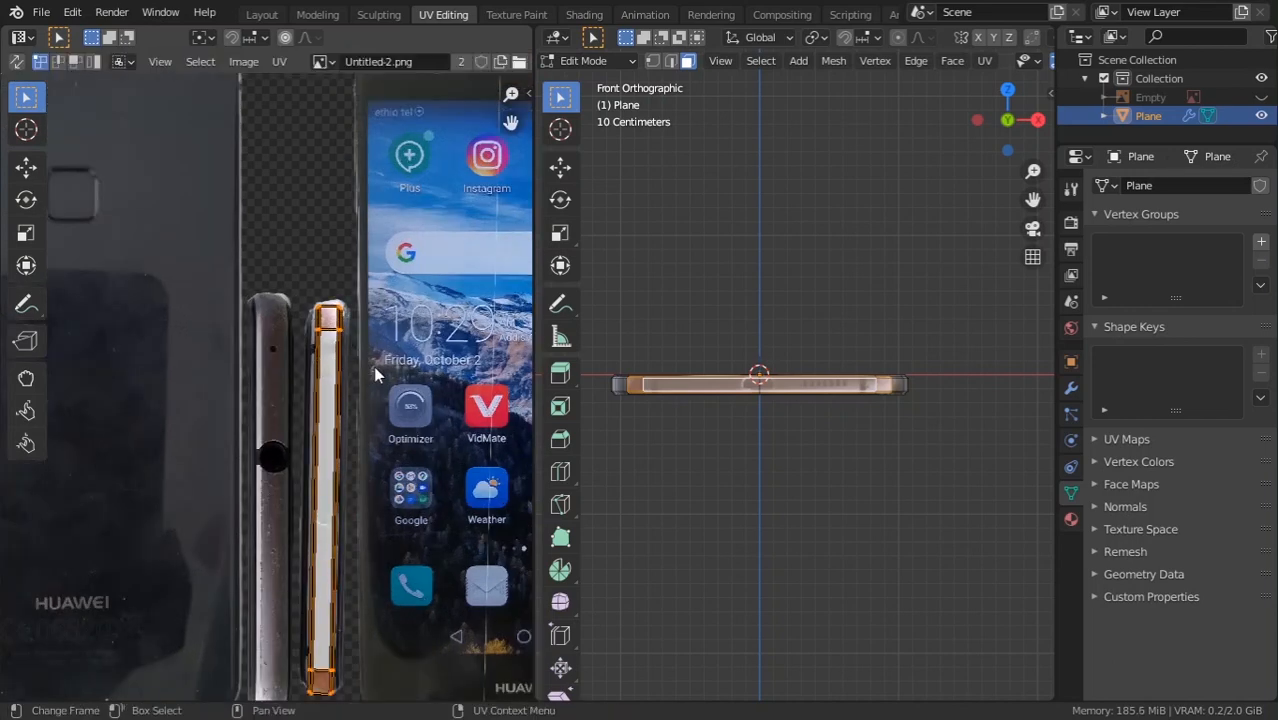
key(s)
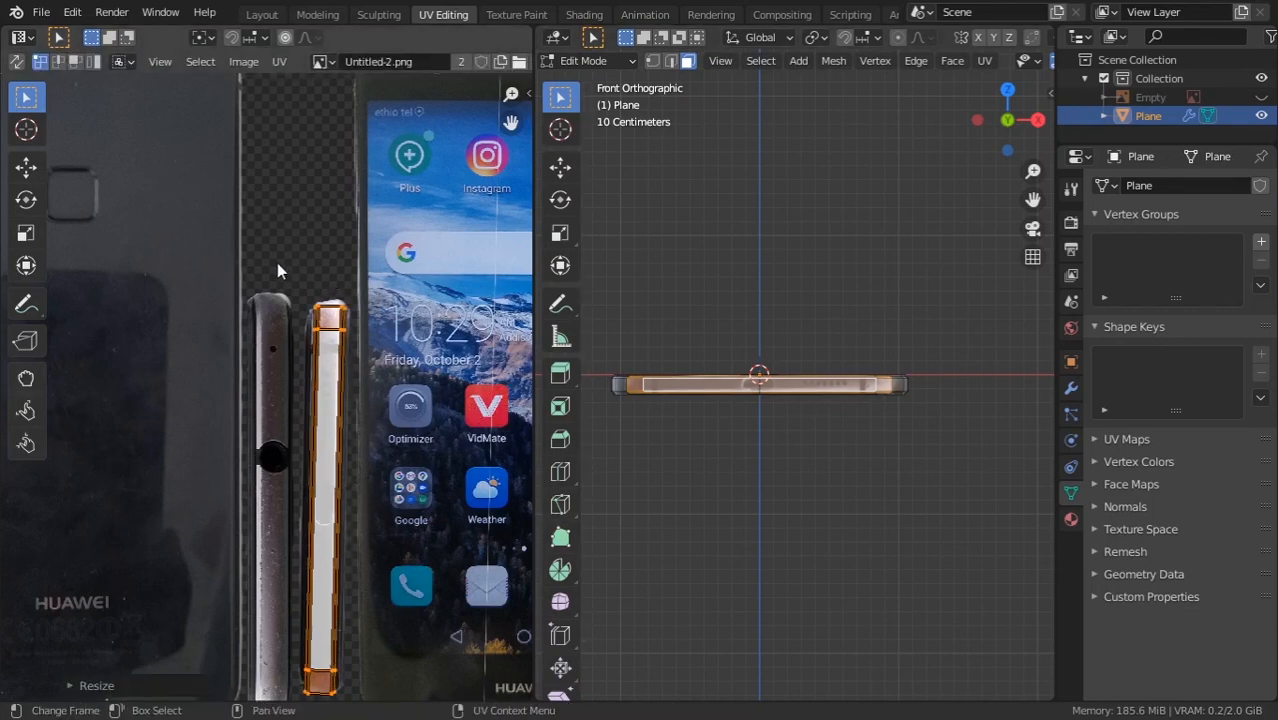
key(g)
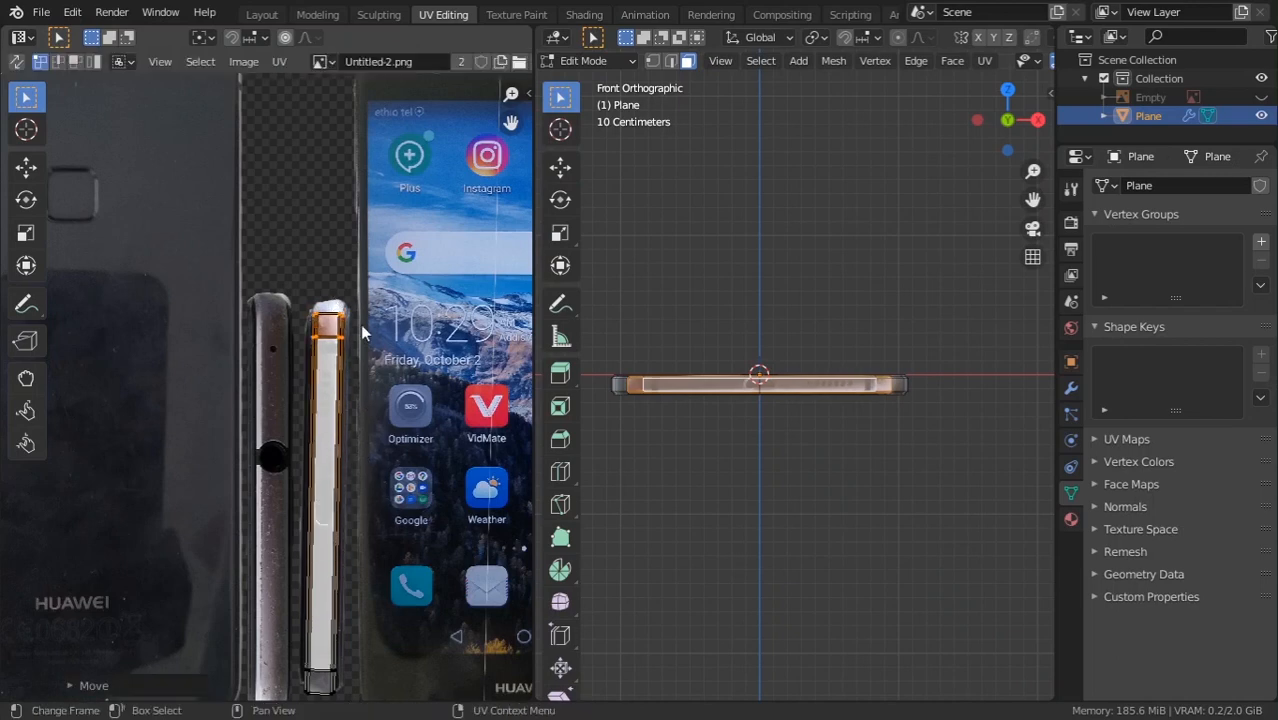
key(g)
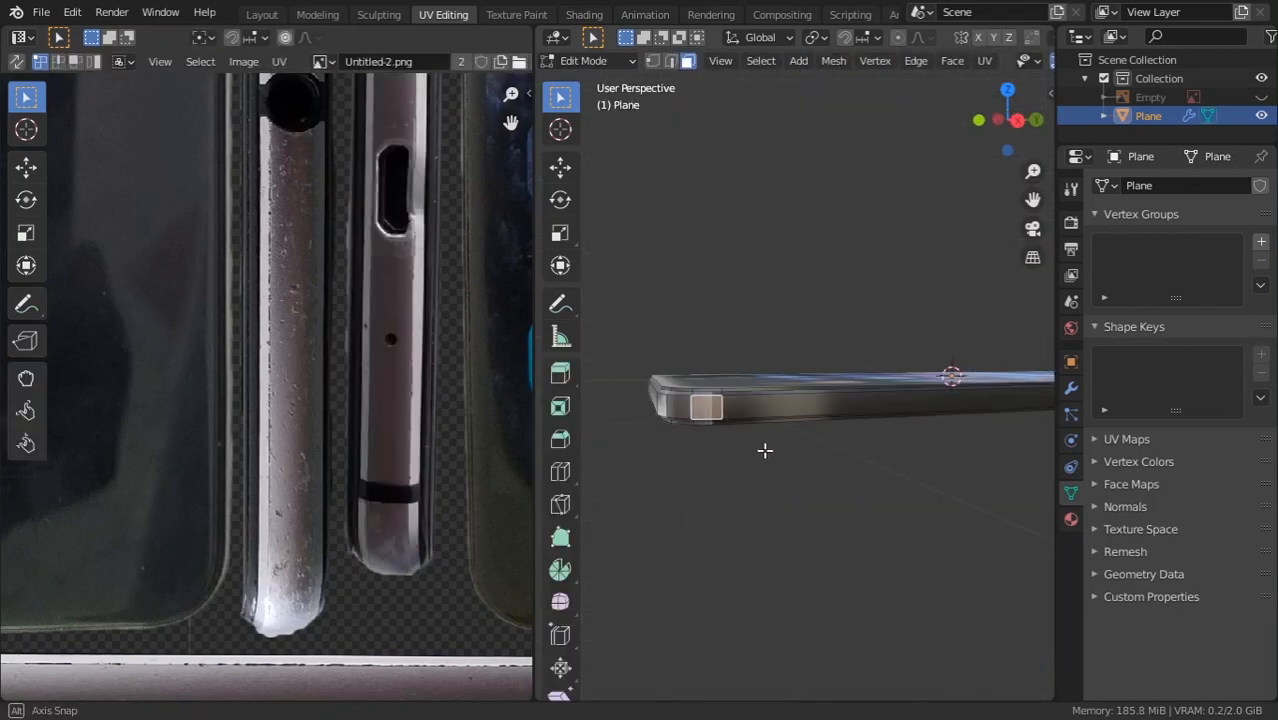
Stretch the long edges' UV strip along the metal frame strip at the photo's top.
drag(765, 450, 690, 420)
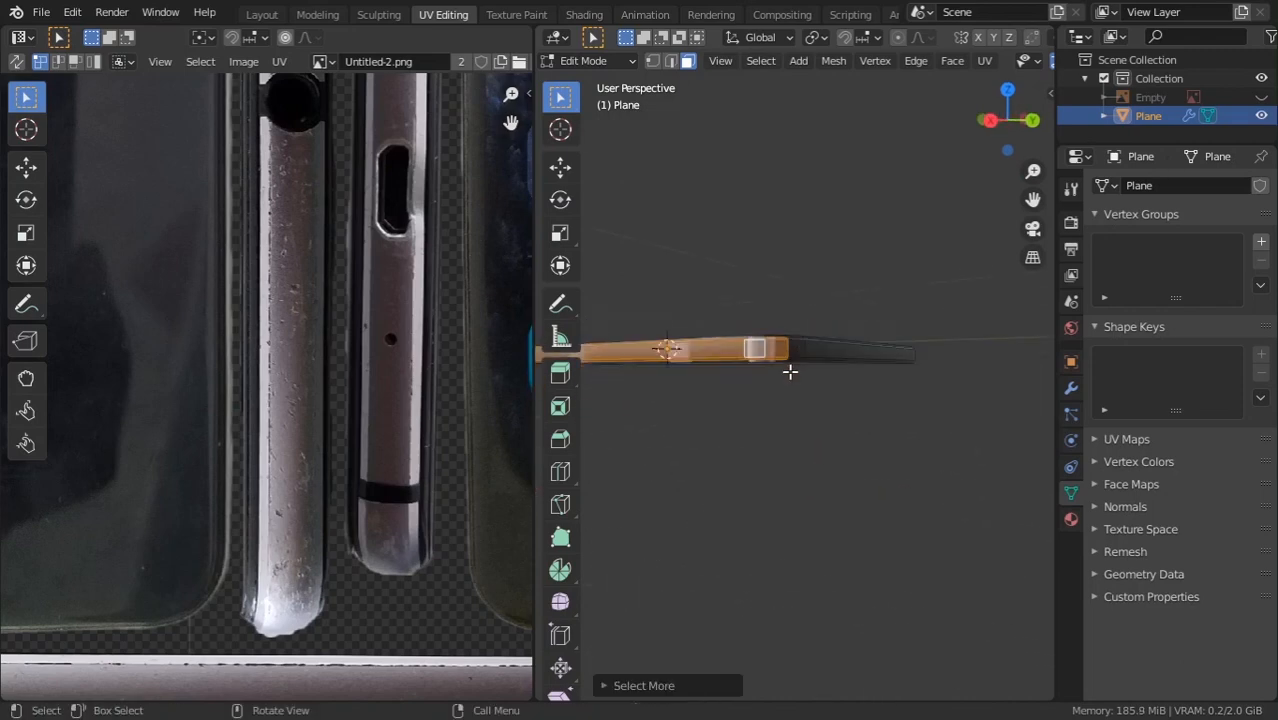
drag(790, 372, 840, 448)
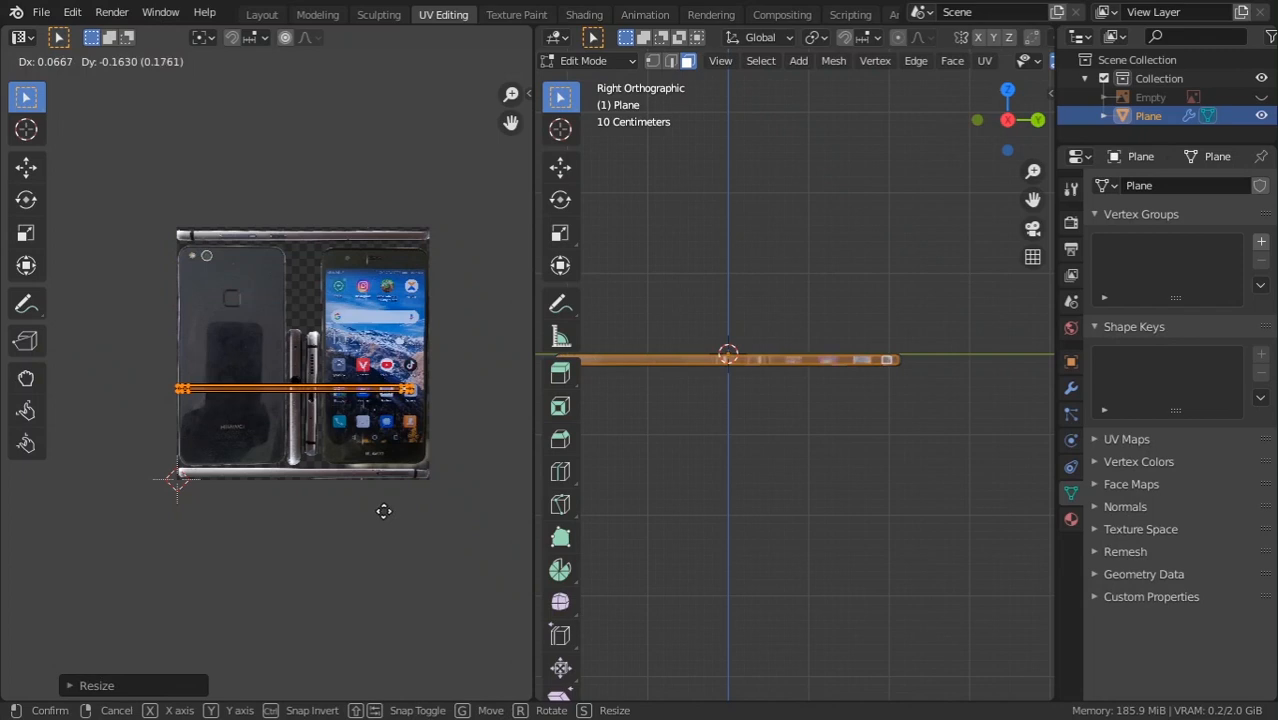
mouse_move(499, 68)
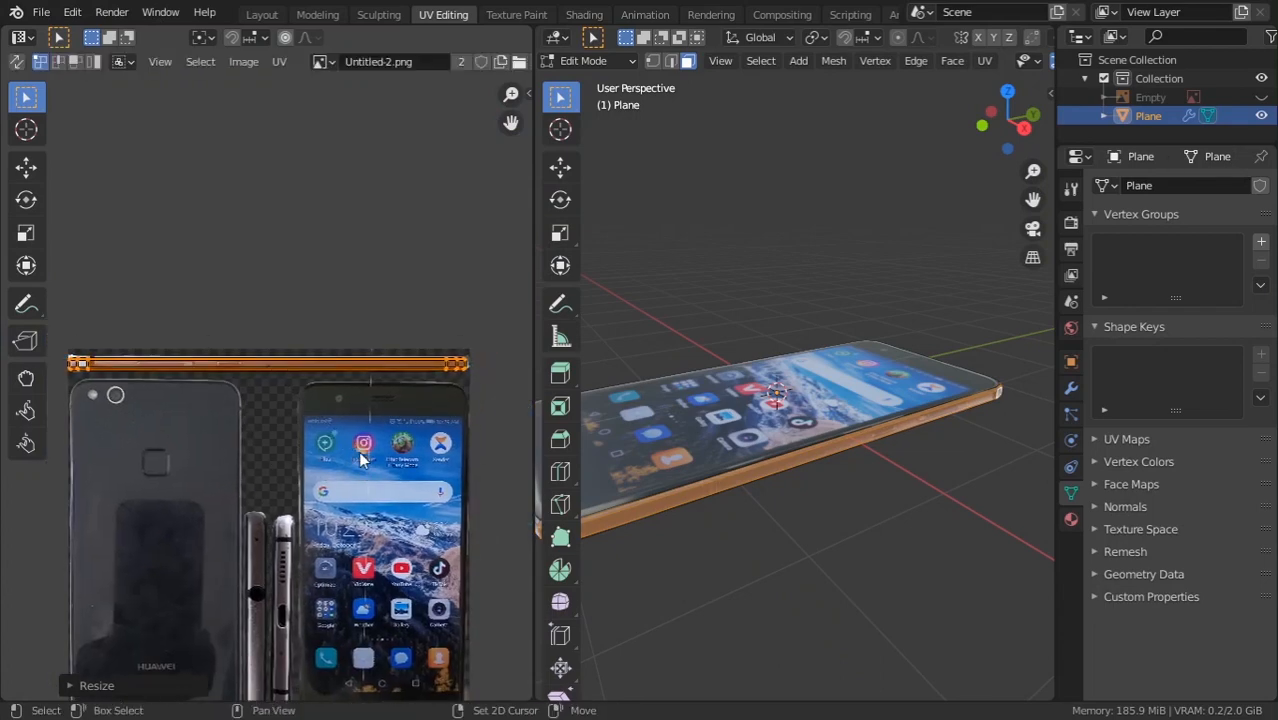
key(s)
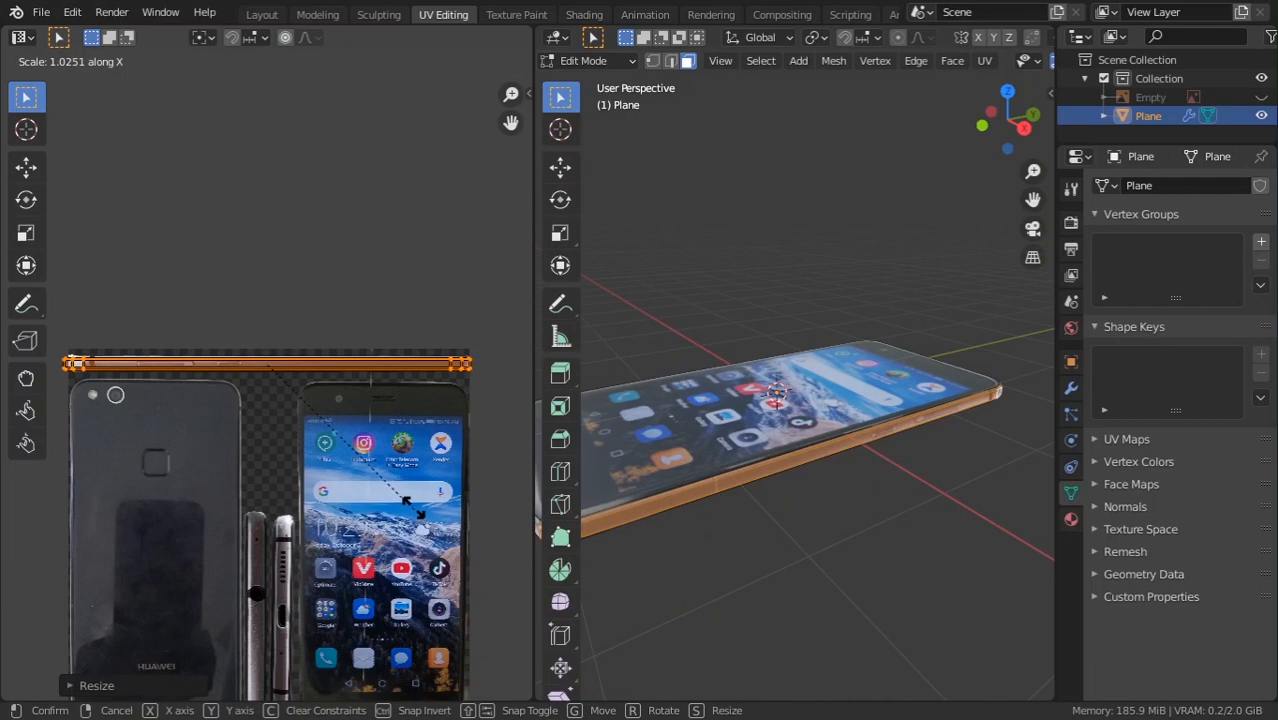
key(y)
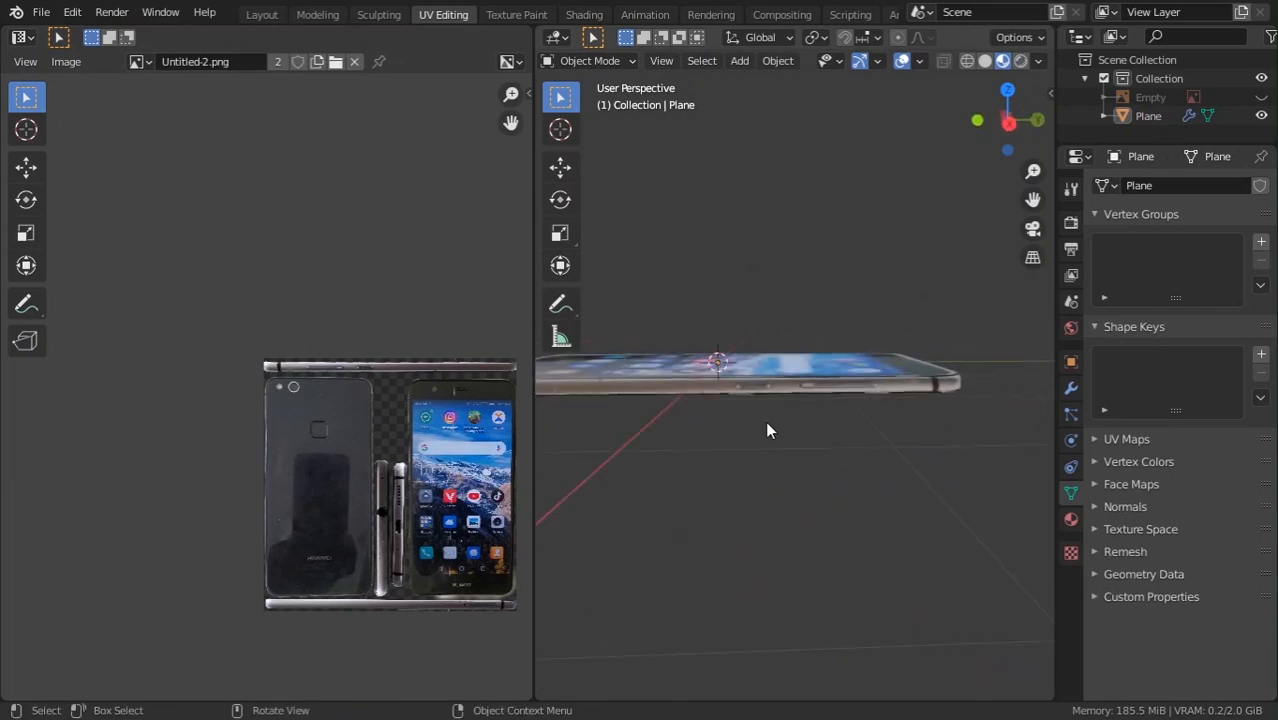
Fit the short ends' UVs onto the photo's port and speaker strips.
drag(770, 430, 850, 390)
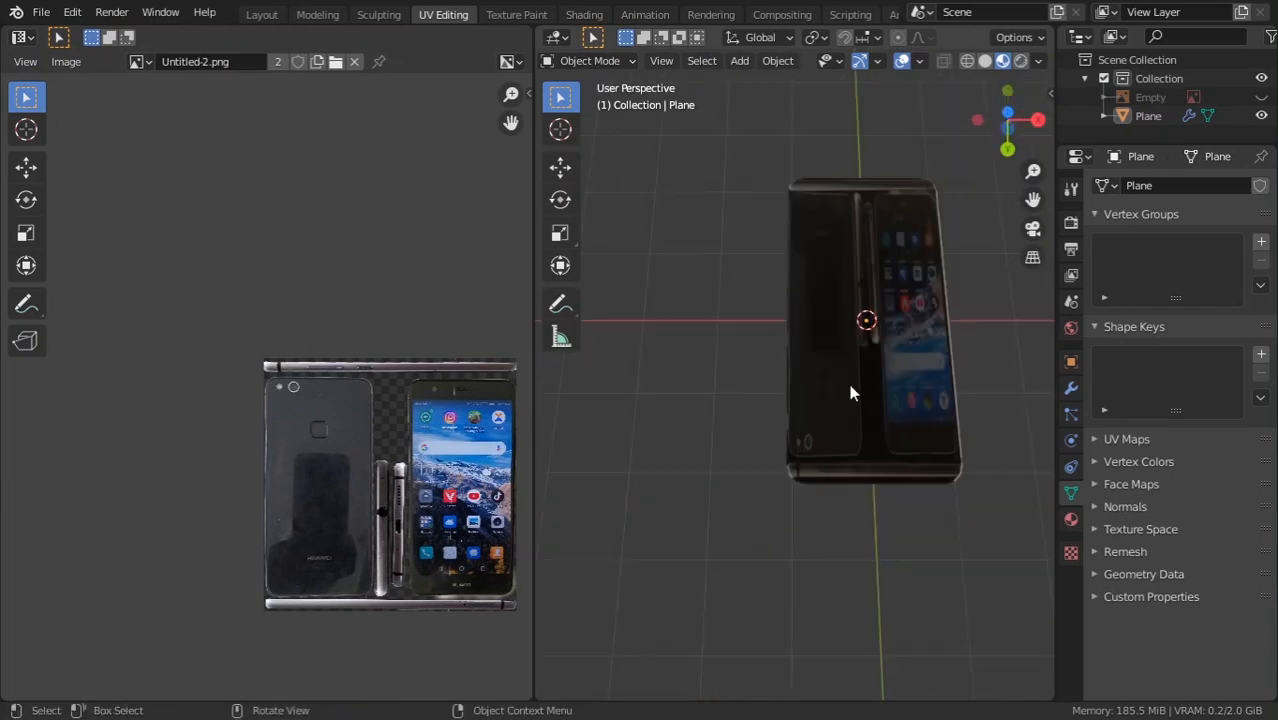
drag(850, 390, 720, 466)
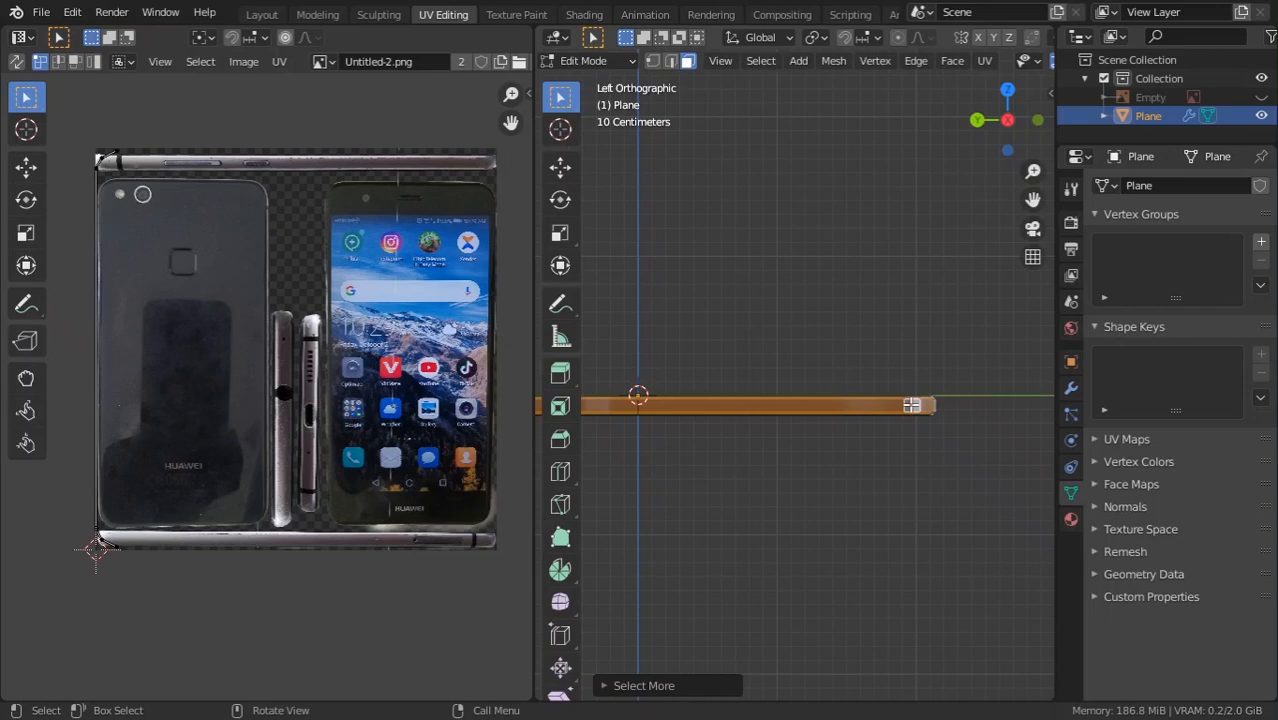
key(Tab)
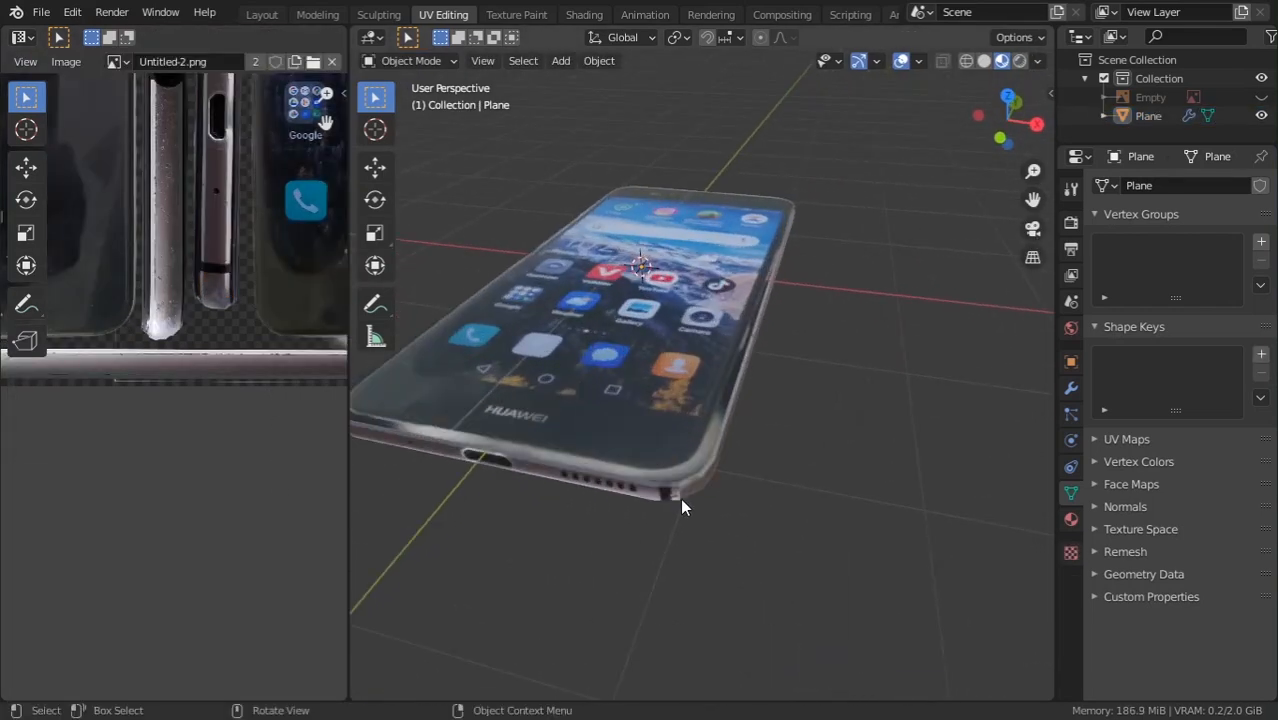
drag(685, 507, 775, 420)
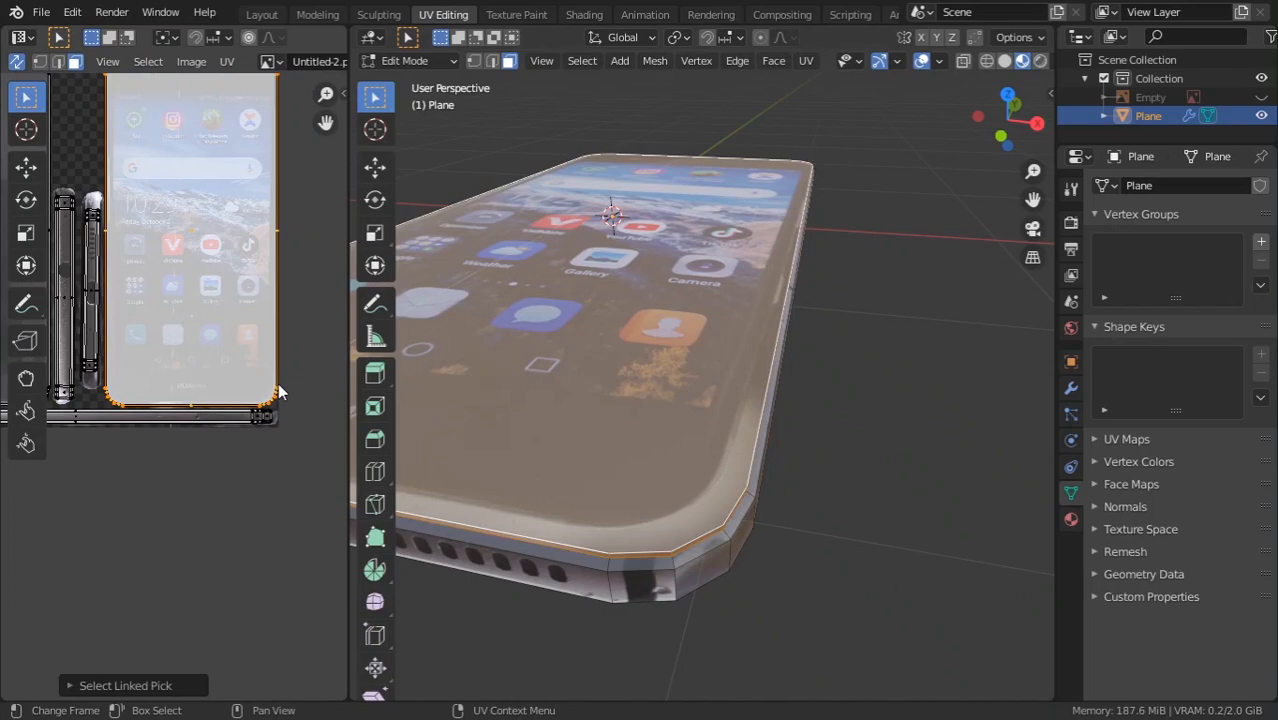
Review the fully textured phone in Object Mode and move to the Shading workspace.
key(s)
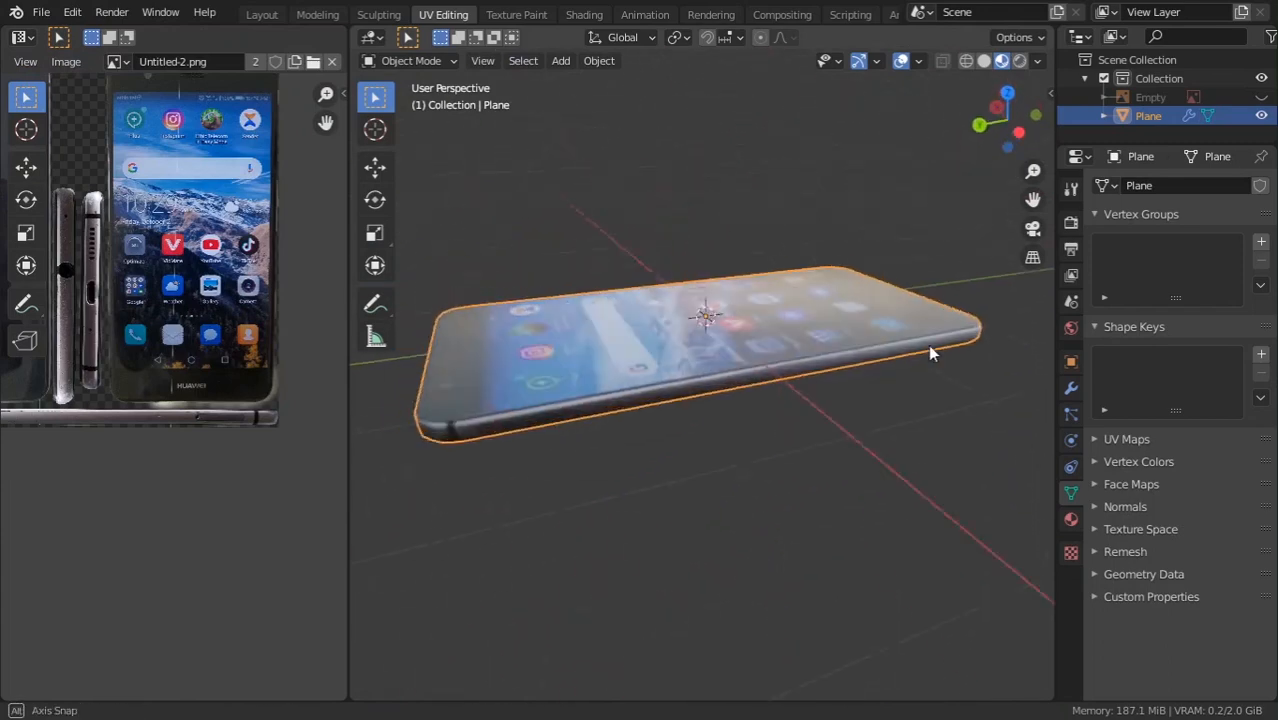
drag(930, 353, 843, 407)
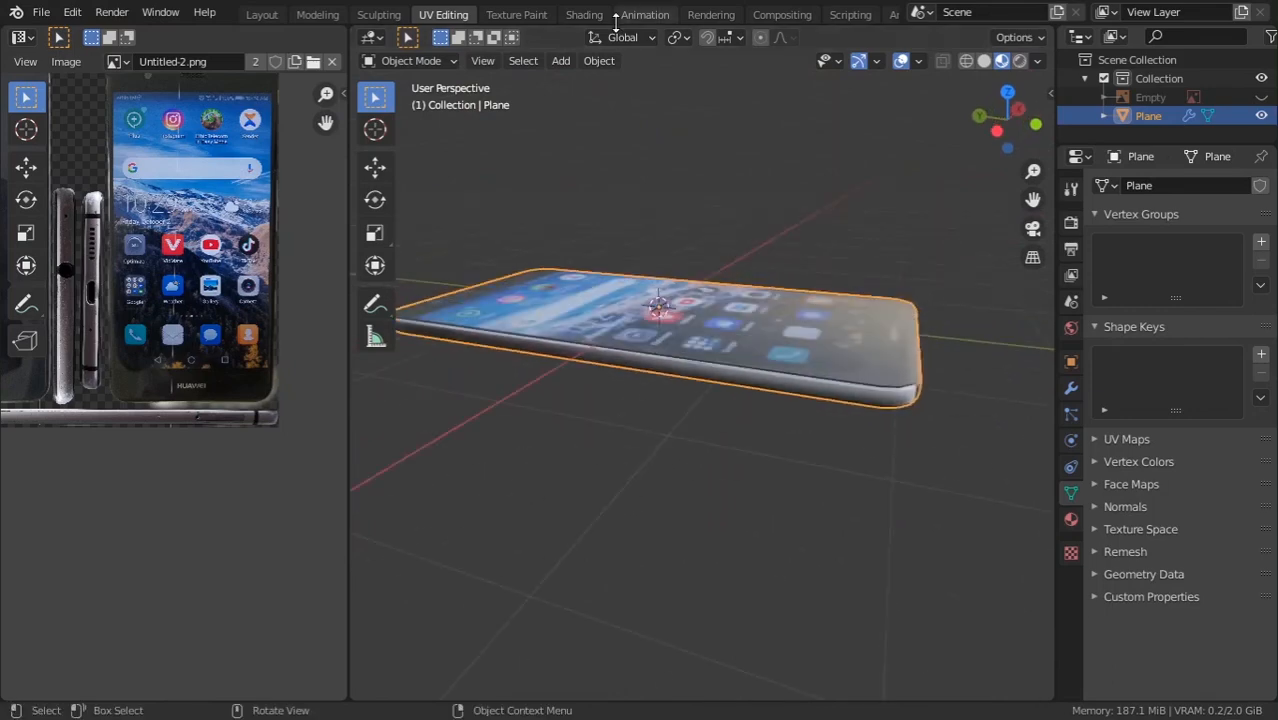
click(584, 12)
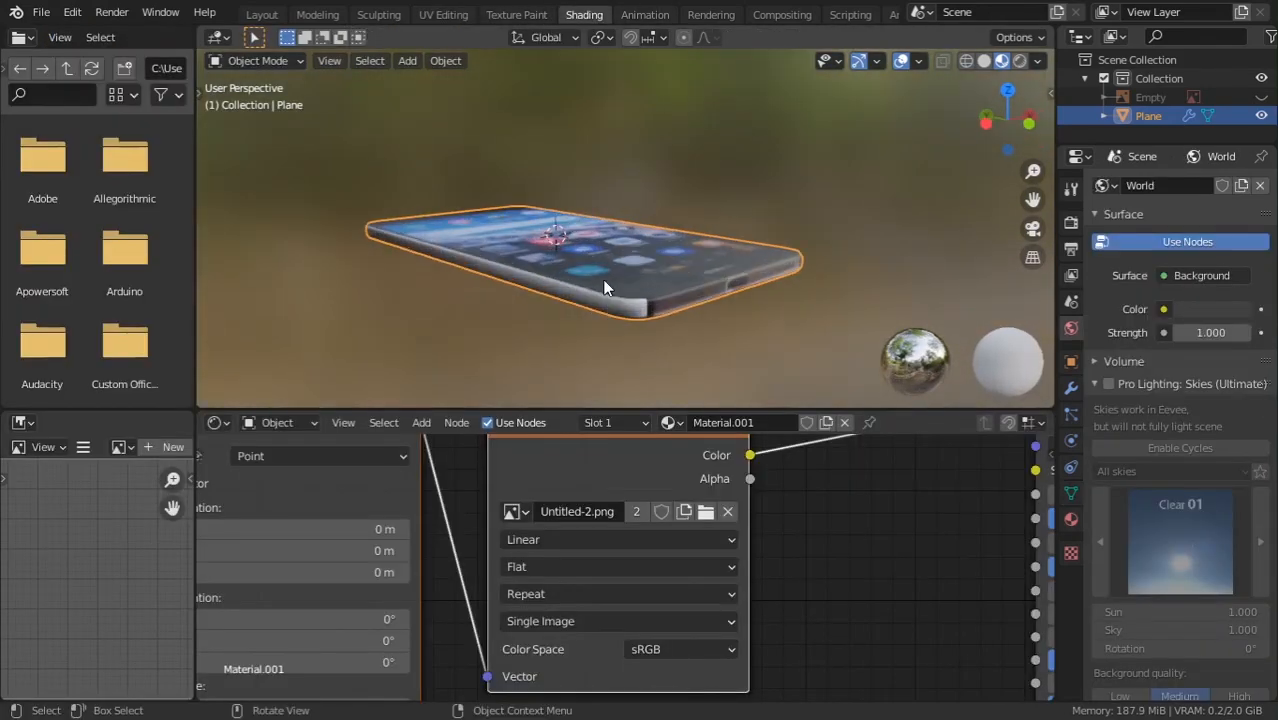
Assign the side edge faces a second material reusing the photo texture, with Metallic at 1.000.
key(Tab)
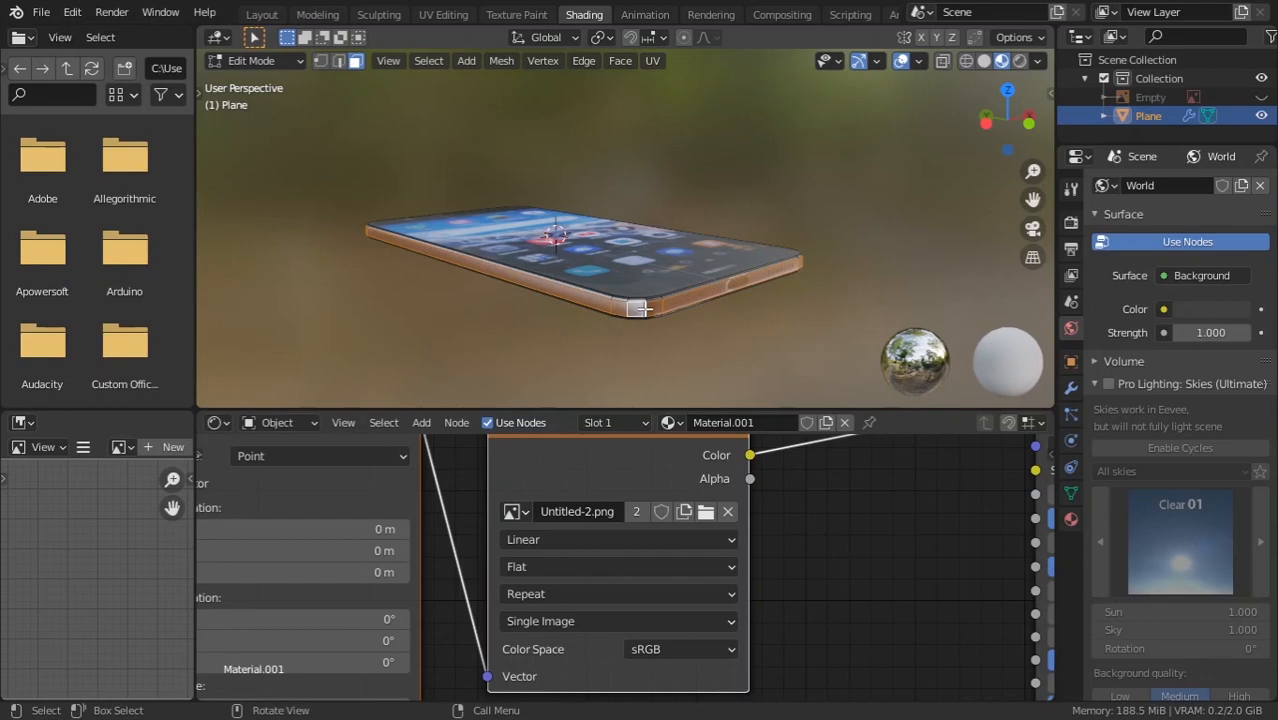
click(1071, 518)
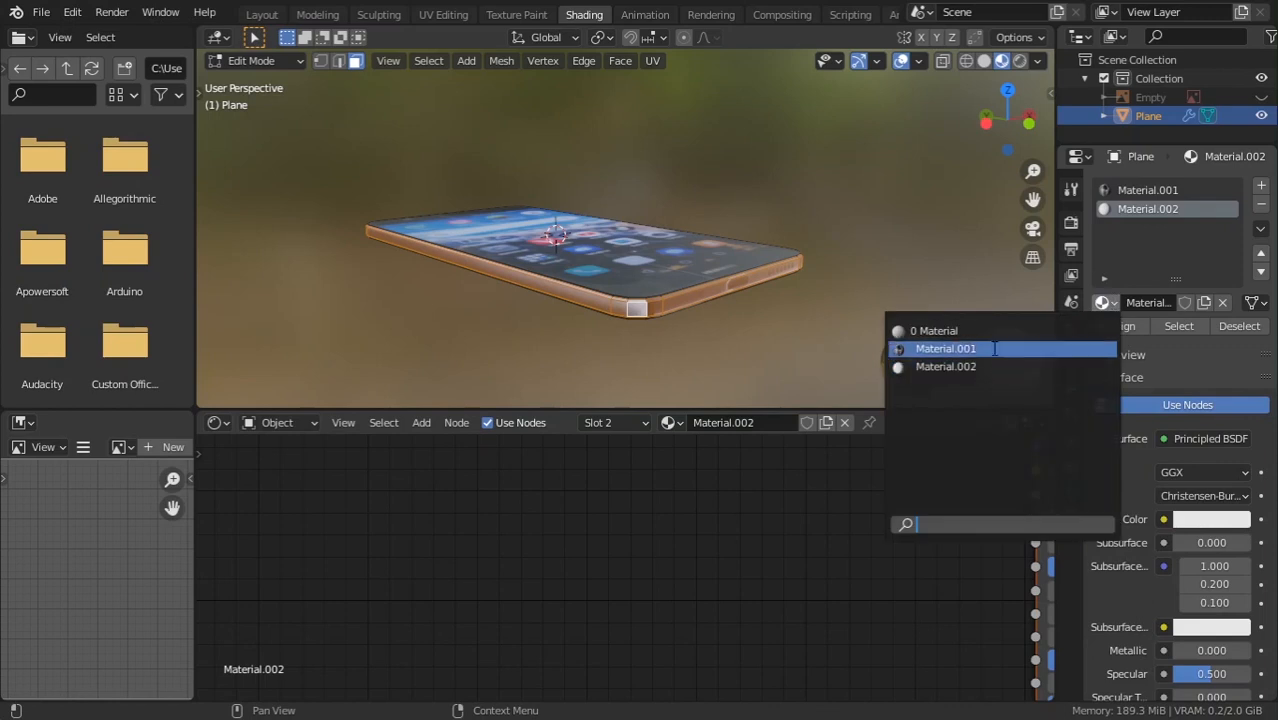
click(945, 348)
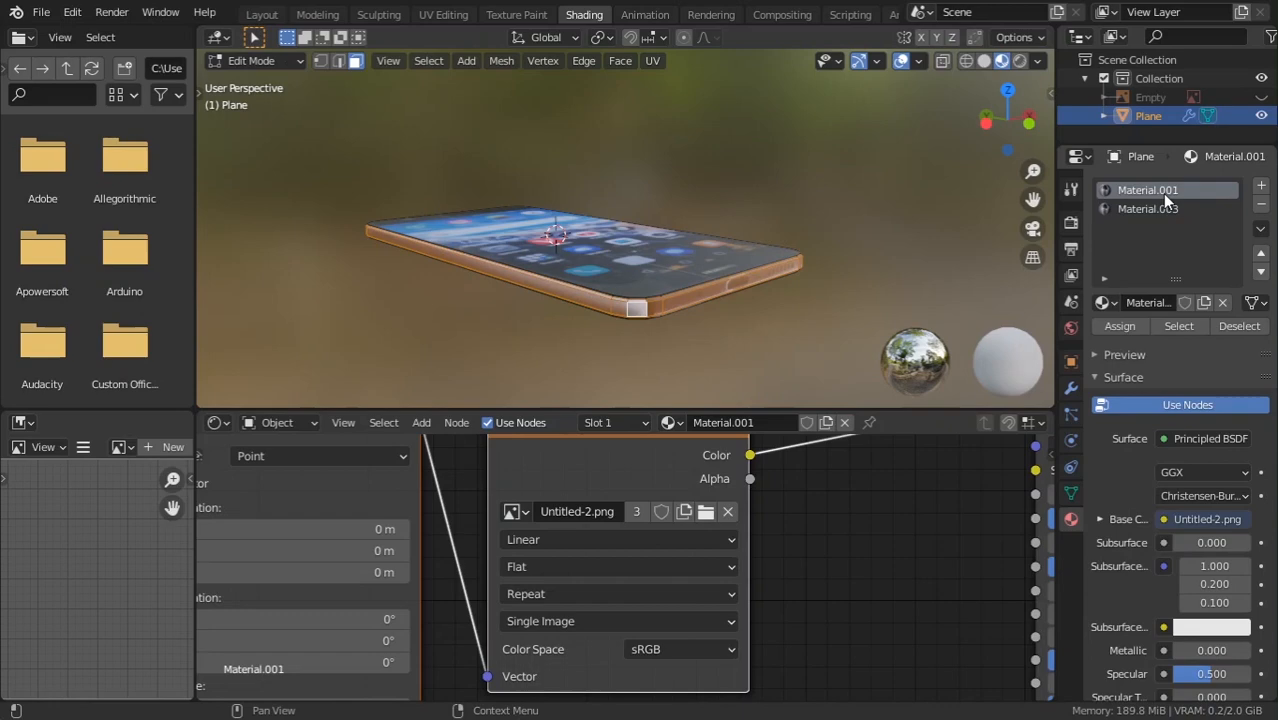
click(1148, 208)
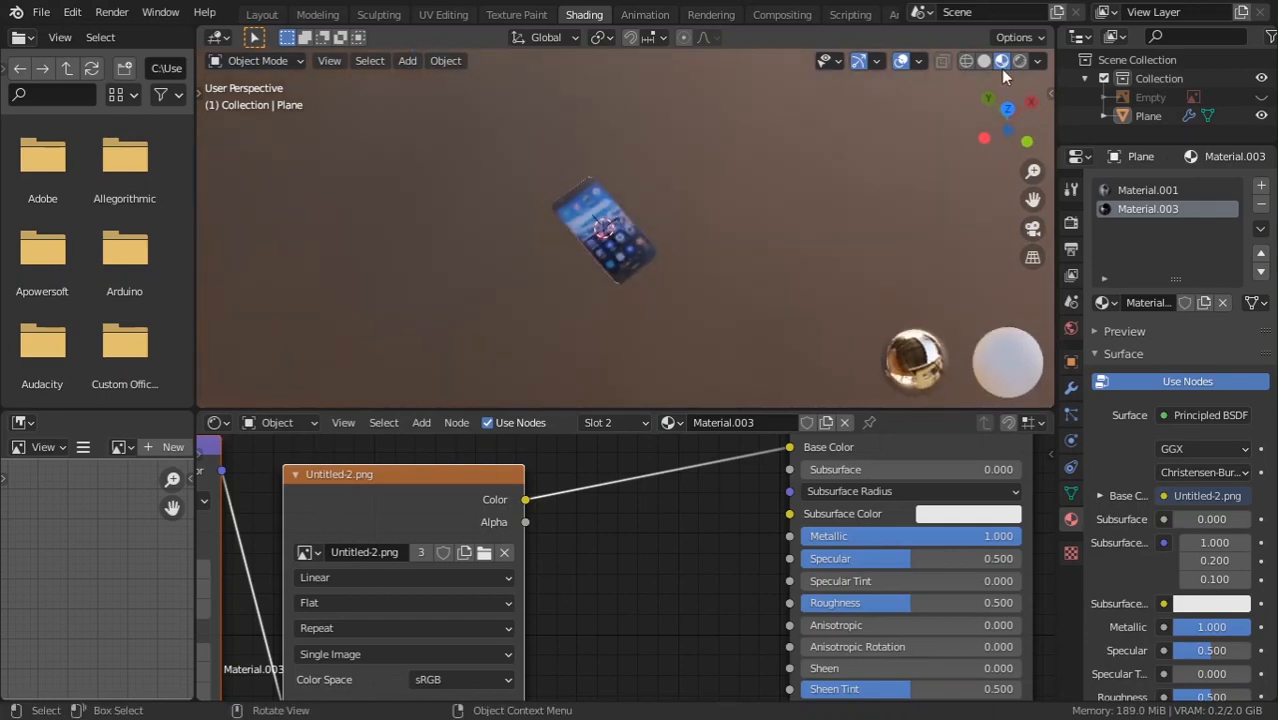
Turn off Scene World lighting in viewport shading to show the phone under plain scene lighting.
click(1037, 61)
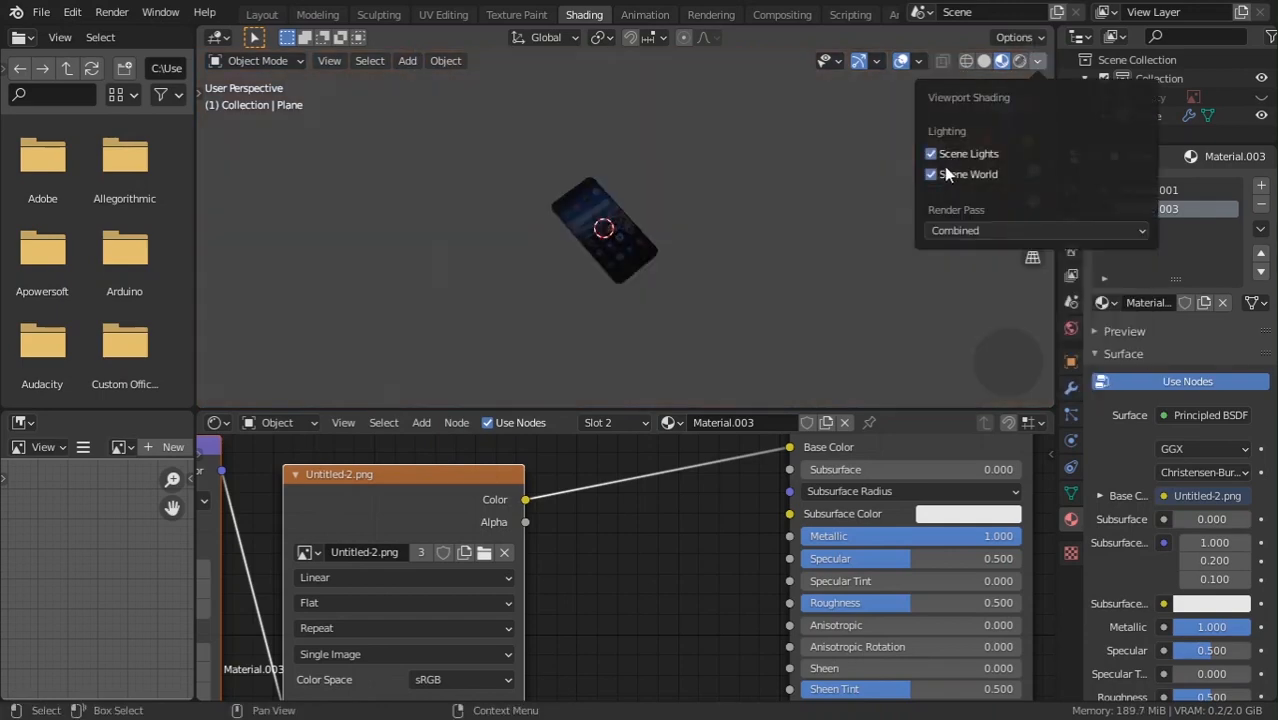
click(520, 250)
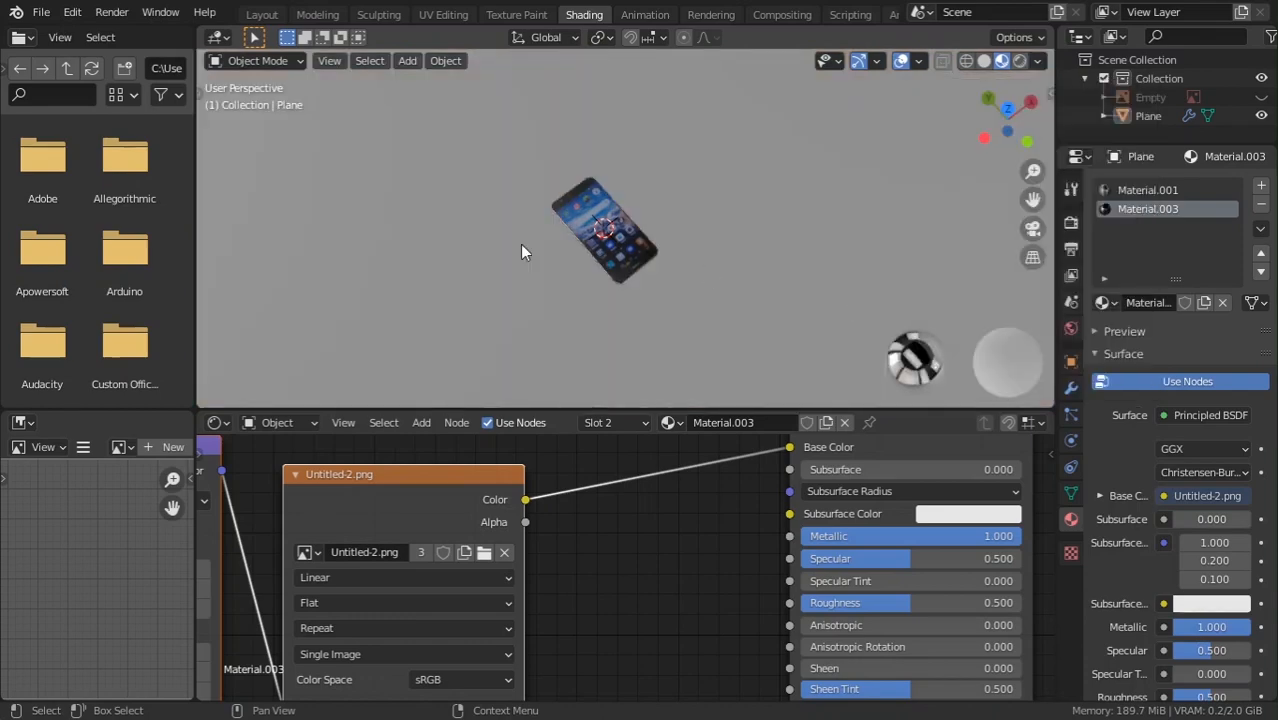